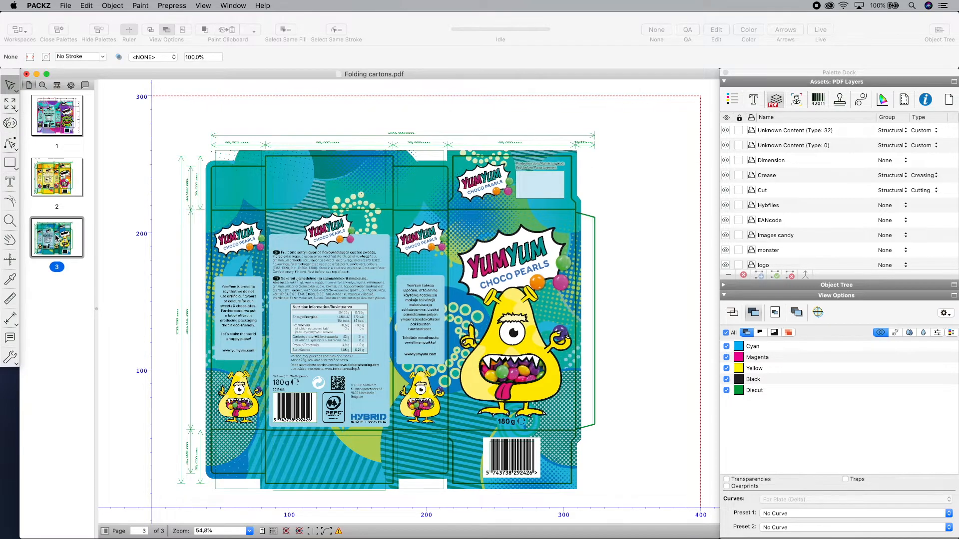
Step: Delete the Keyline DiecutRef46909-001 layer and its dimension marks from page 1
{"action": "left_click", "coordinate": [56, 178]}
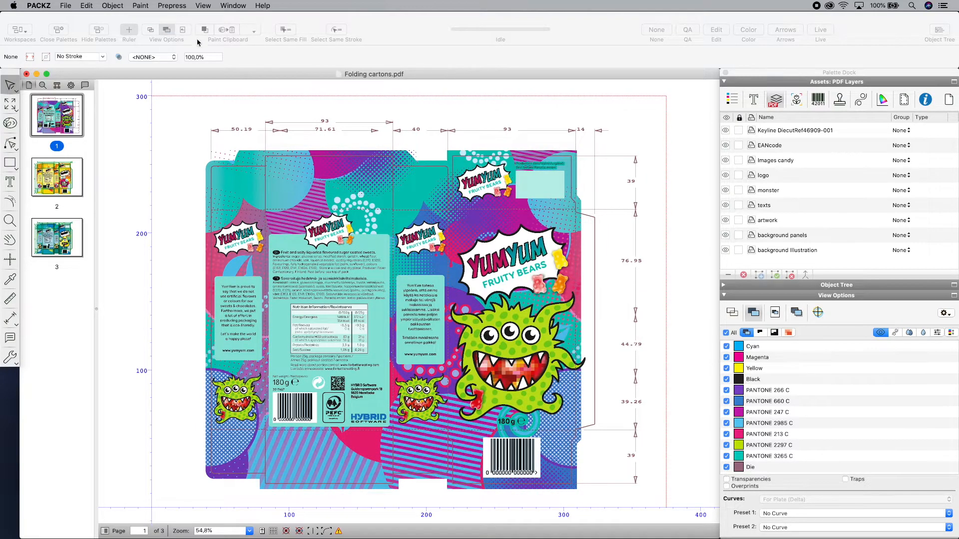
{"action": "left_click", "coordinate": [231, 278]}
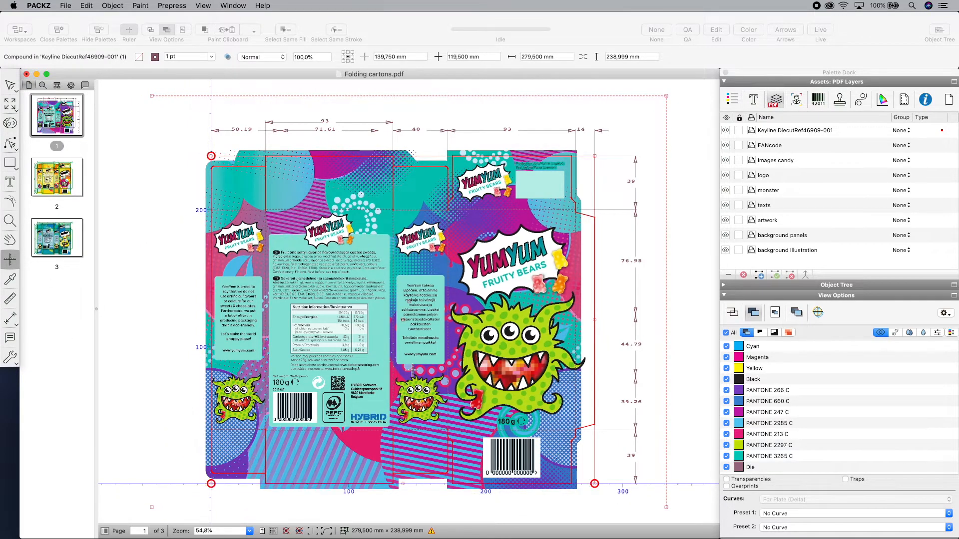
{"action": "left_click", "coordinate": [795, 130]}
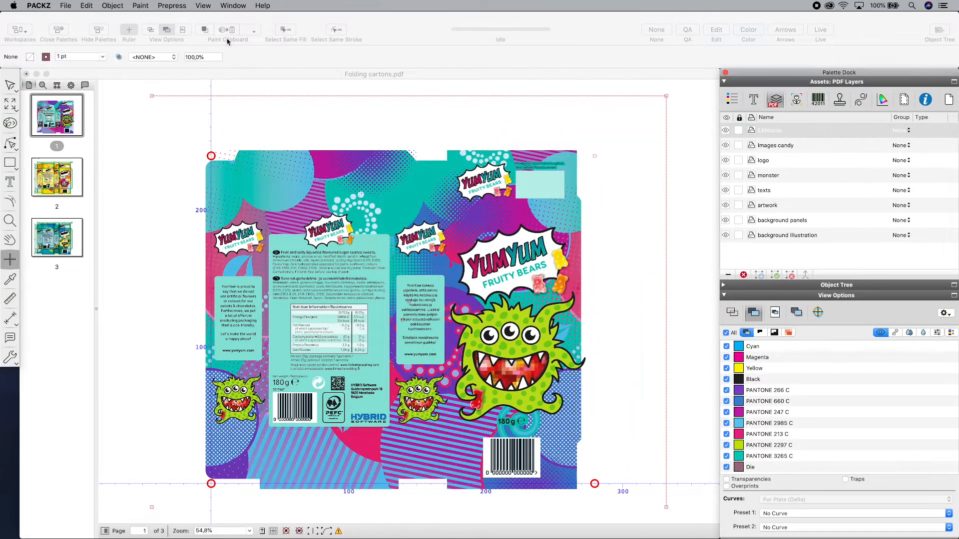
Step: Import the 12347 Fruity Bears One_Up .cf2 die via Prepress Station Settings
{"action": "left_click", "coordinate": [172, 5]}
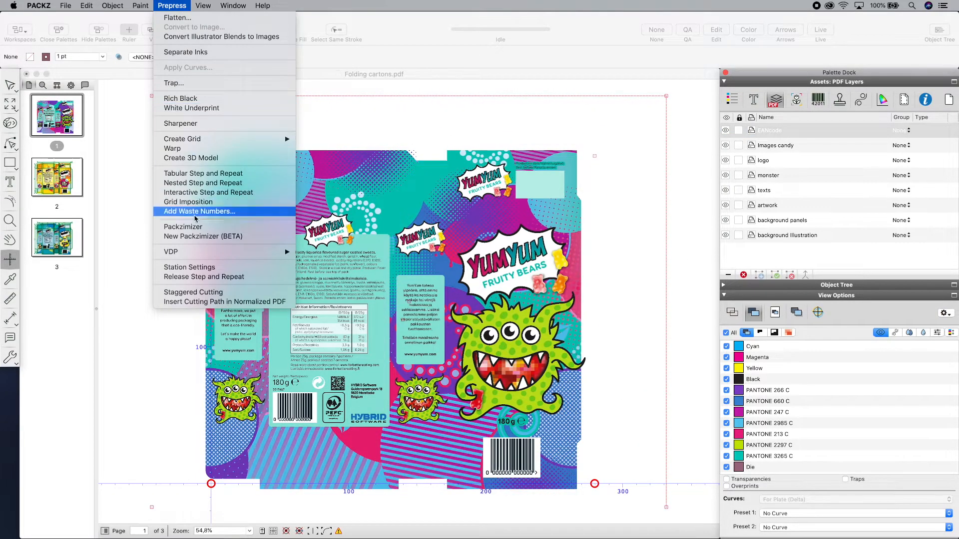
{"action": "left_click", "coordinate": [190, 267]}
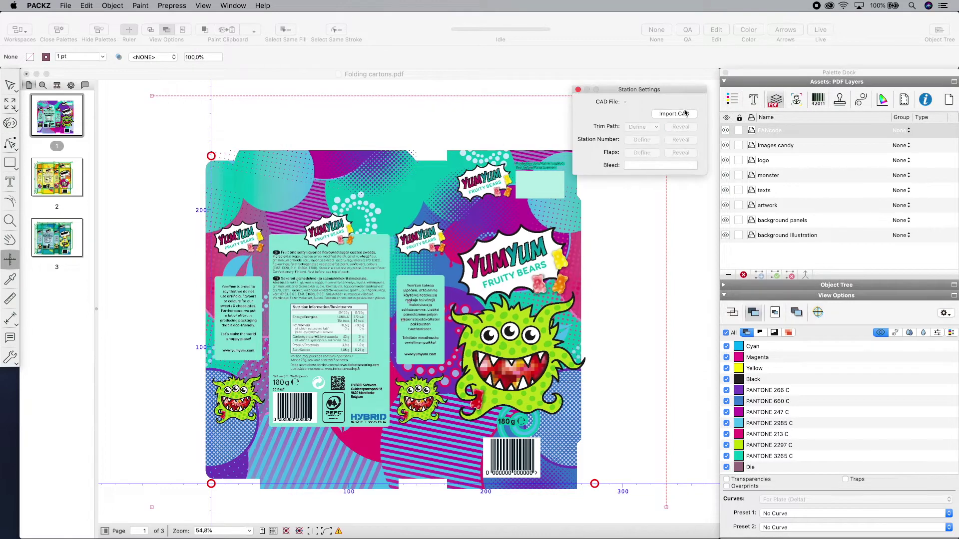
{"action": "left_click", "coordinate": [675, 113]}
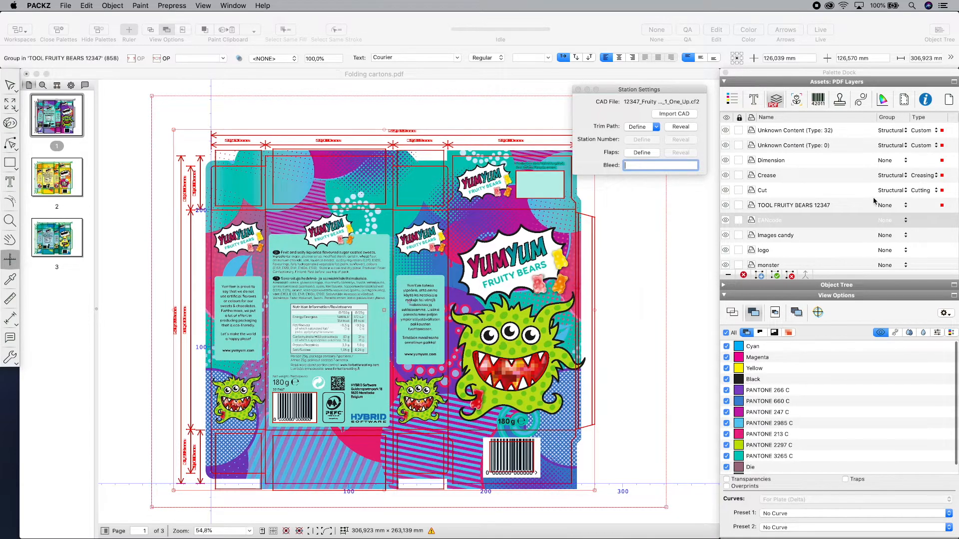
Step: Keep Cut as cutting, delete the Type 32 layer and give Unknown Content (Type 0) a flat fill
{"action": "left_click", "coordinate": [893, 189]}
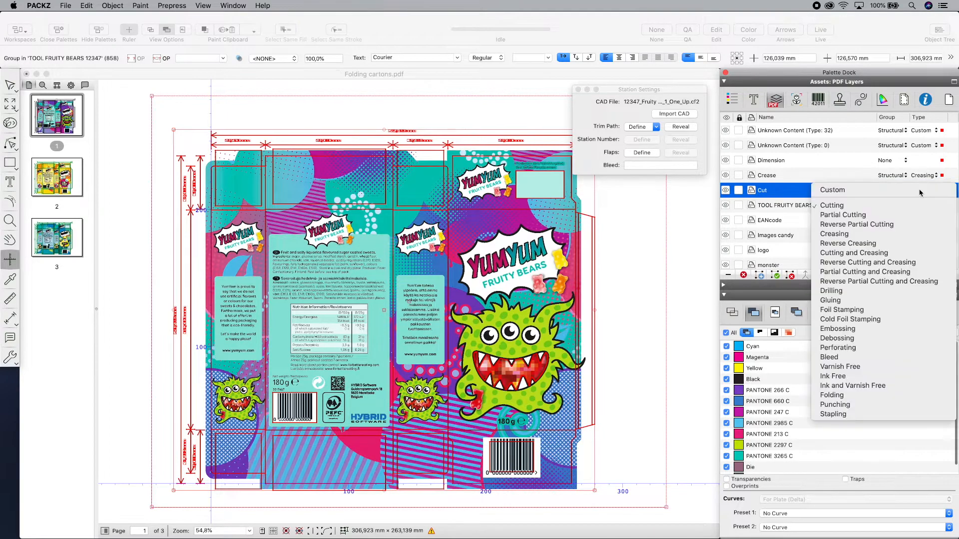
{"action": "left_click", "coordinate": [831, 206]}
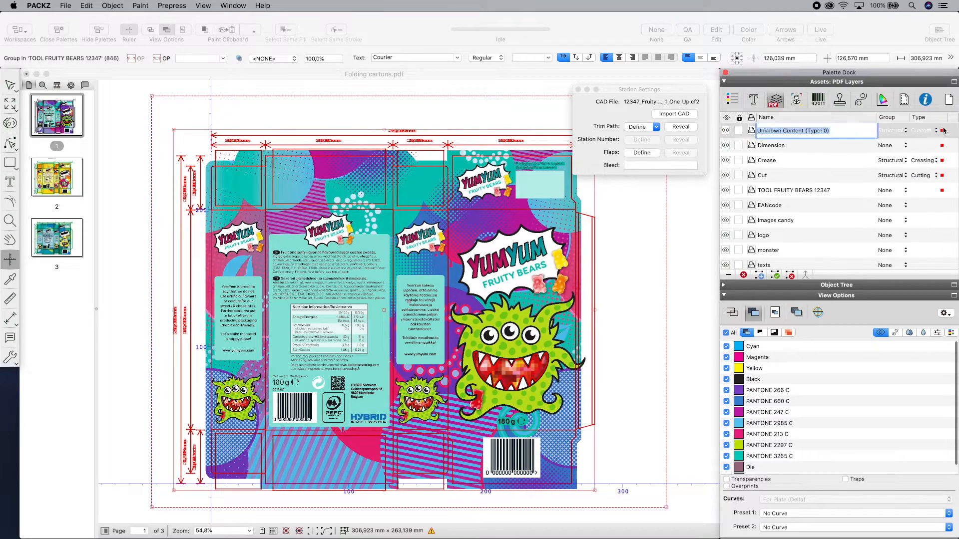
{"action": "left_click", "coordinate": [816, 130]}
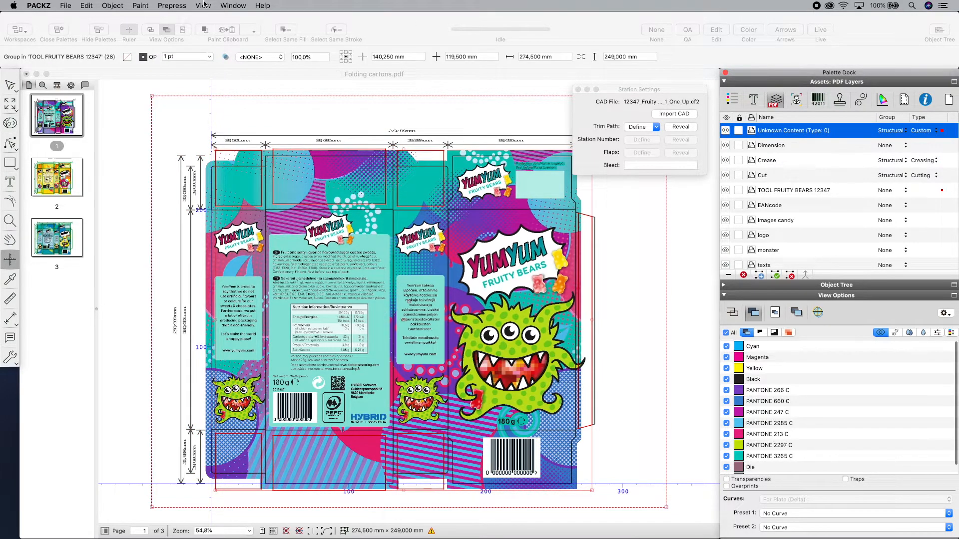
{"action": "left_click", "coordinate": [112, 5]}
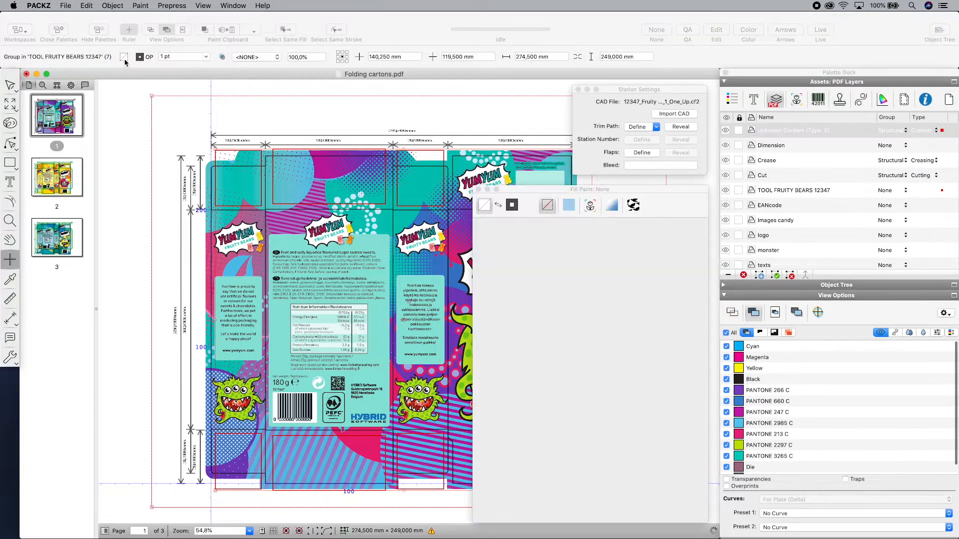
{"action": "left_click", "coordinate": [569, 205]}
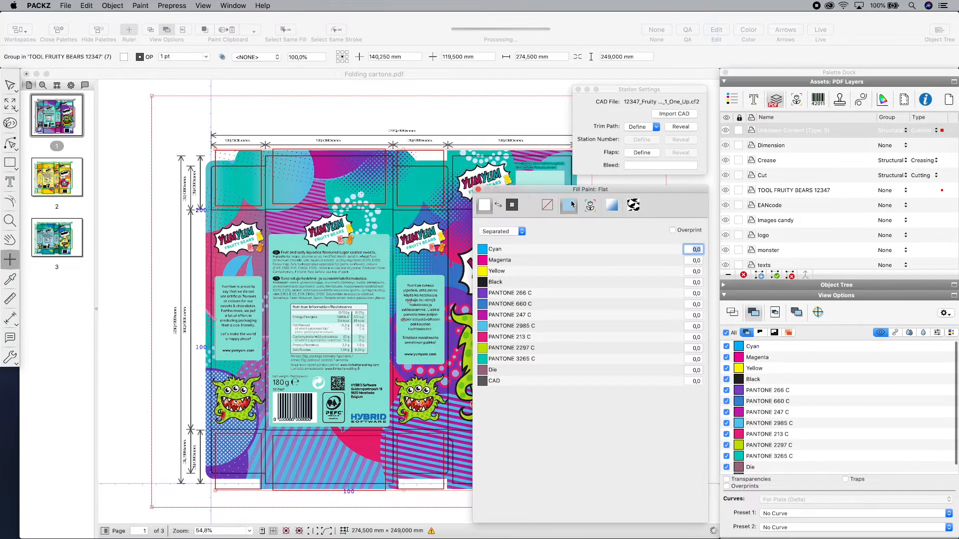
Step: Define the station trim path and flaps with a 3 mm bleed following the die
{"action": "left_click", "coordinate": [512, 206]}
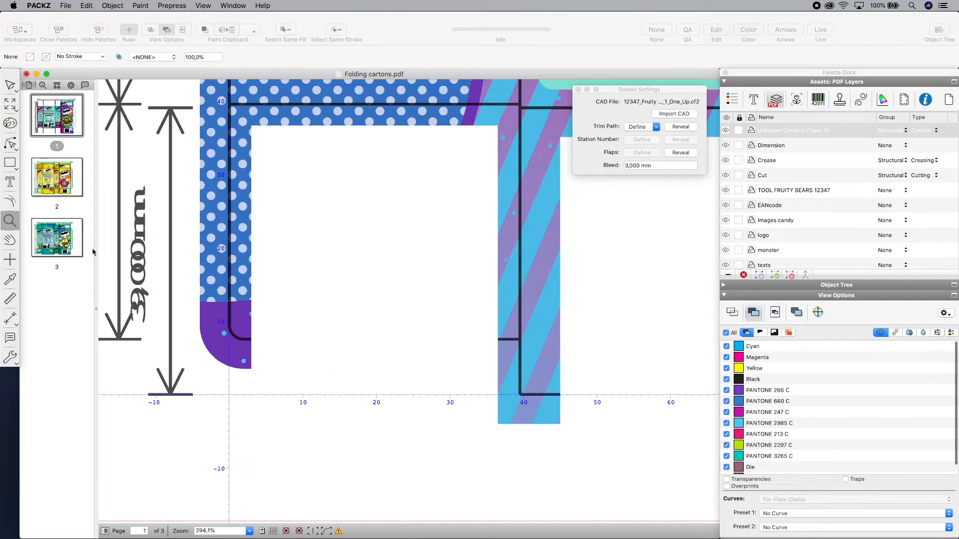
{"action": "left_click", "coordinate": [642, 140]}
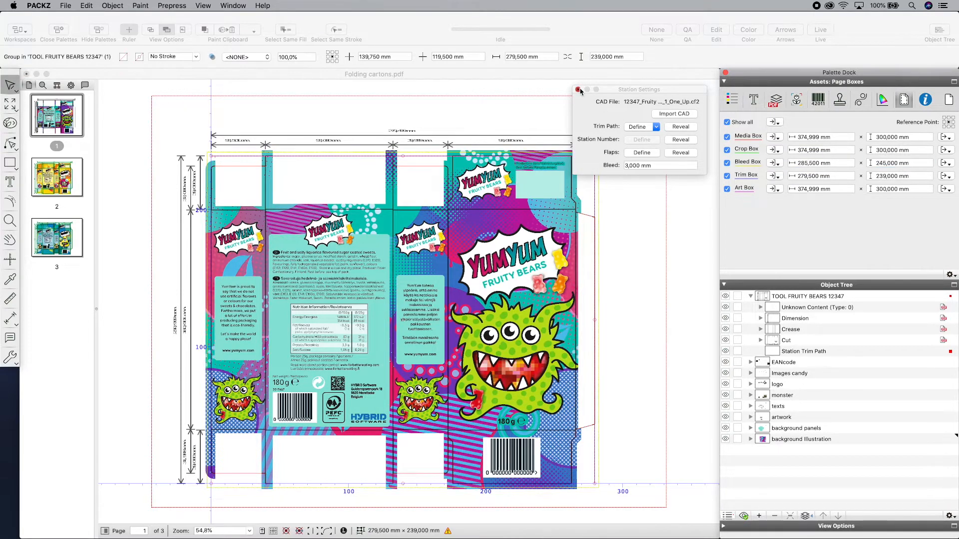
Step: Run the 1003_pz_folding_carton_demo preflight preset in Analyze and Fix and list its checks
{"action": "left_click", "coordinate": [233, 5]}
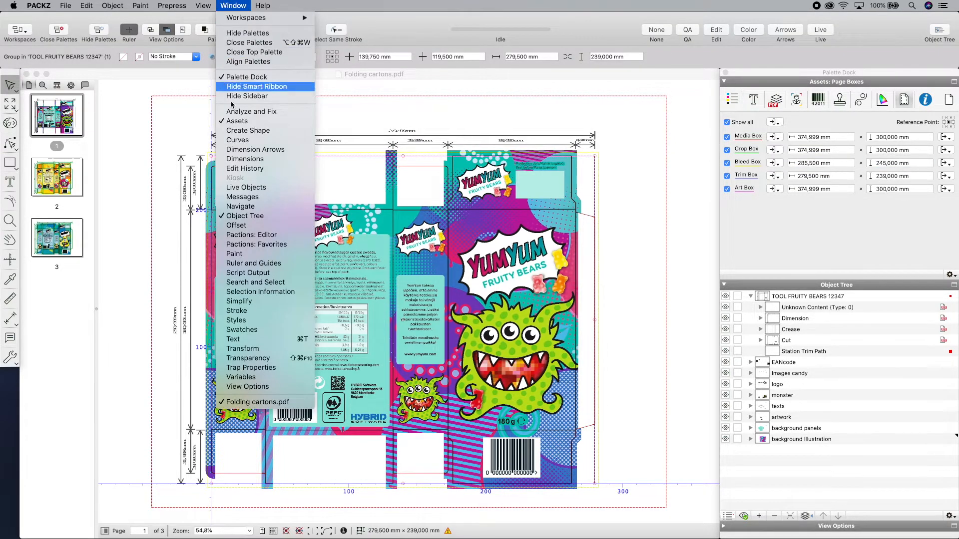
{"action": "left_click", "coordinate": [251, 112]}
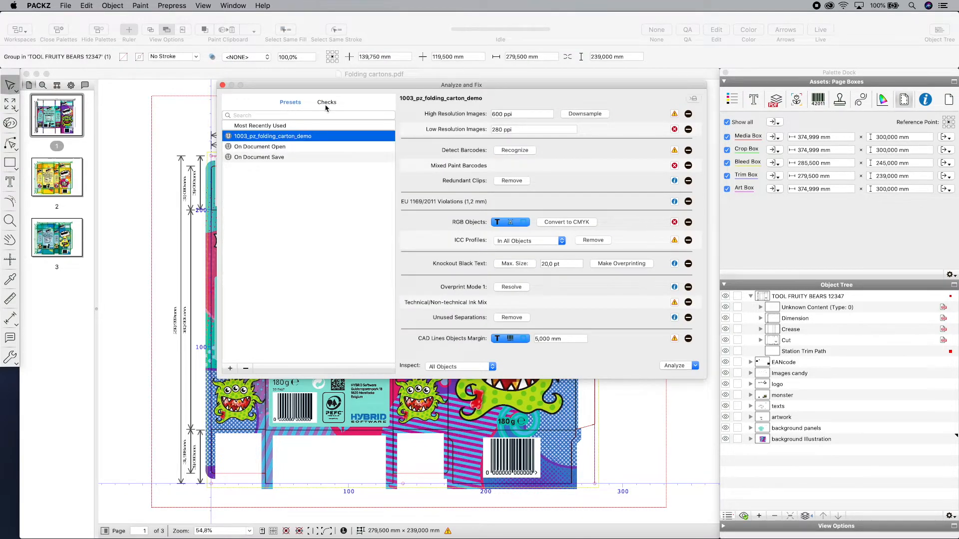
{"action": "left_click", "coordinate": [327, 102]}
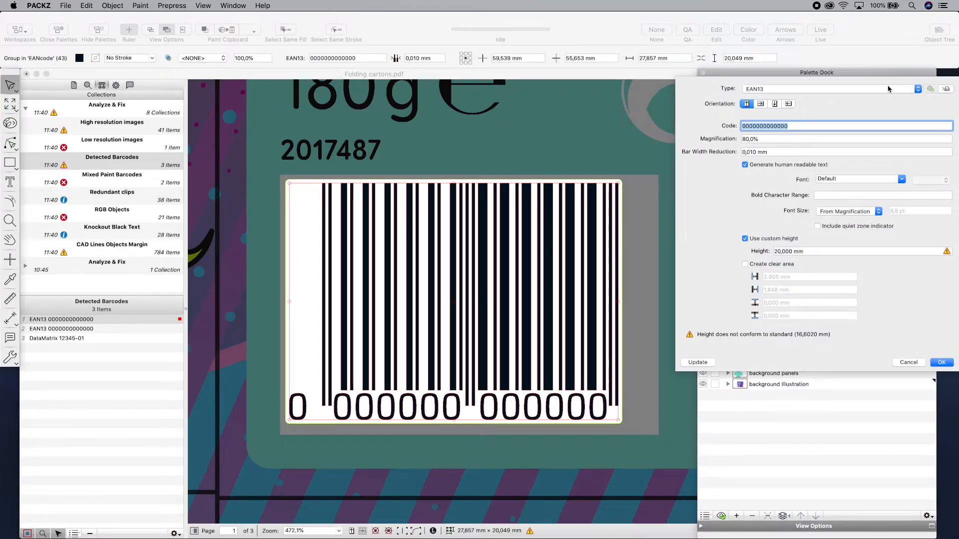
{"action": "left_click", "coordinate": [917, 89]}
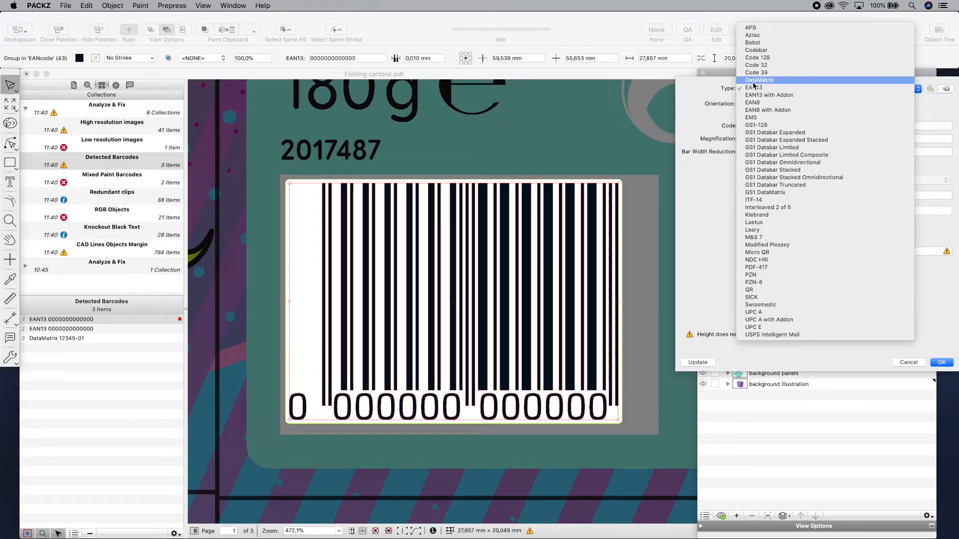
{"action": "left_click", "coordinate": [755, 87]}
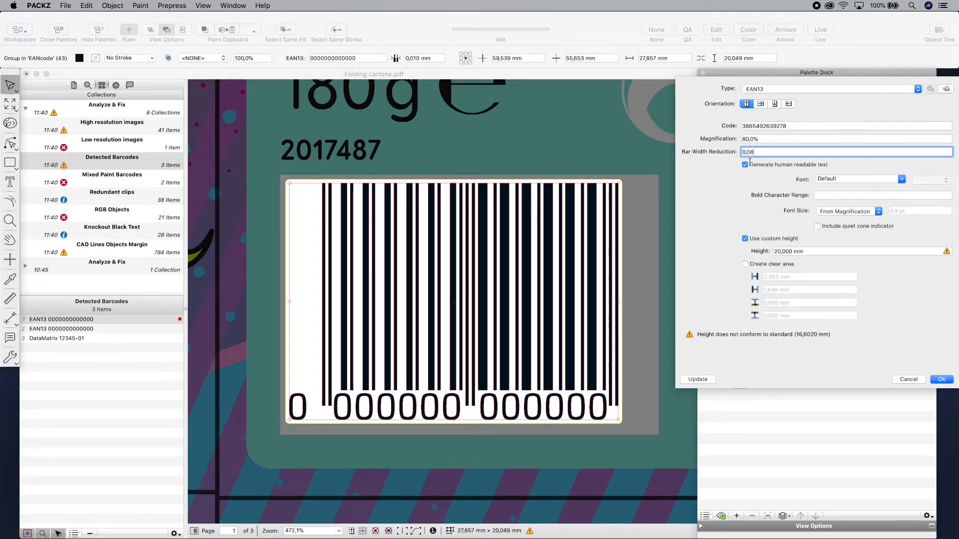
{"action": "left_click", "coordinate": [941, 379]}
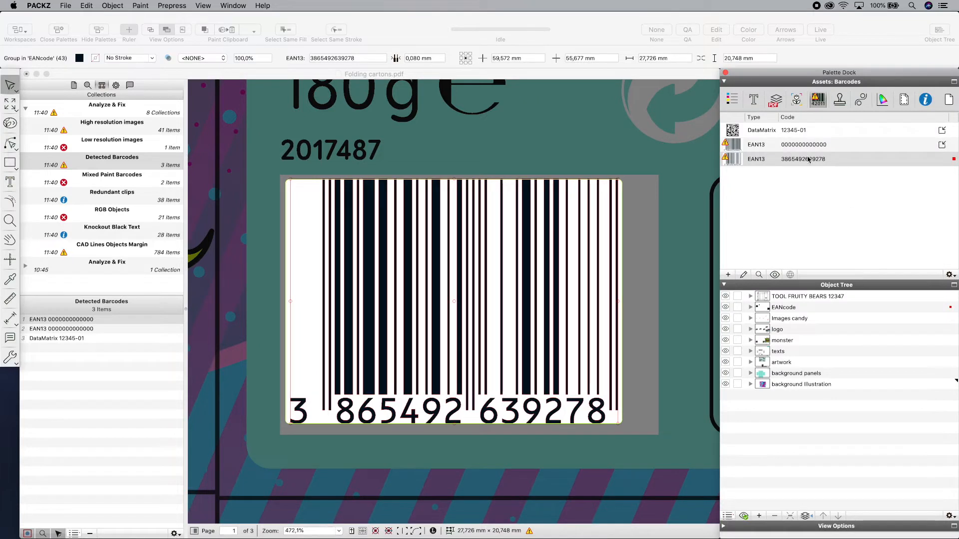
{"action": "left_click", "coordinate": [61, 320]}
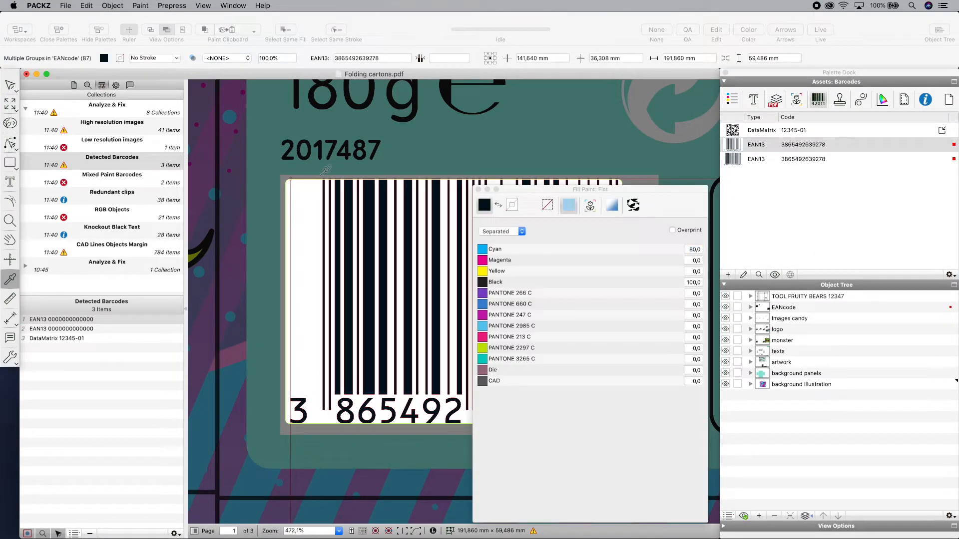
{"action": "left_click", "coordinate": [673, 230]}
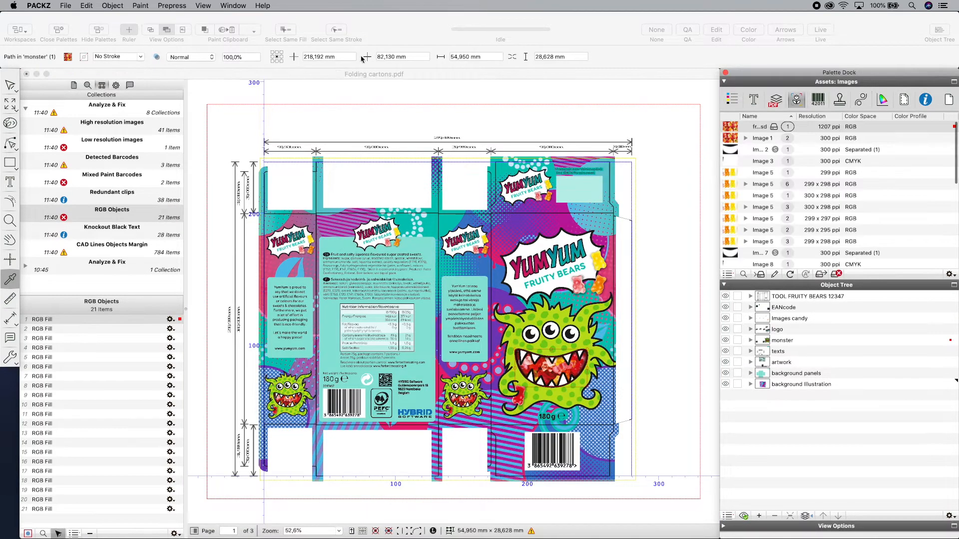
Step: Convert the flagged RGB objects to CMYK and make all knockout black text overprint
{"action": "left_click", "coordinate": [140, 5]}
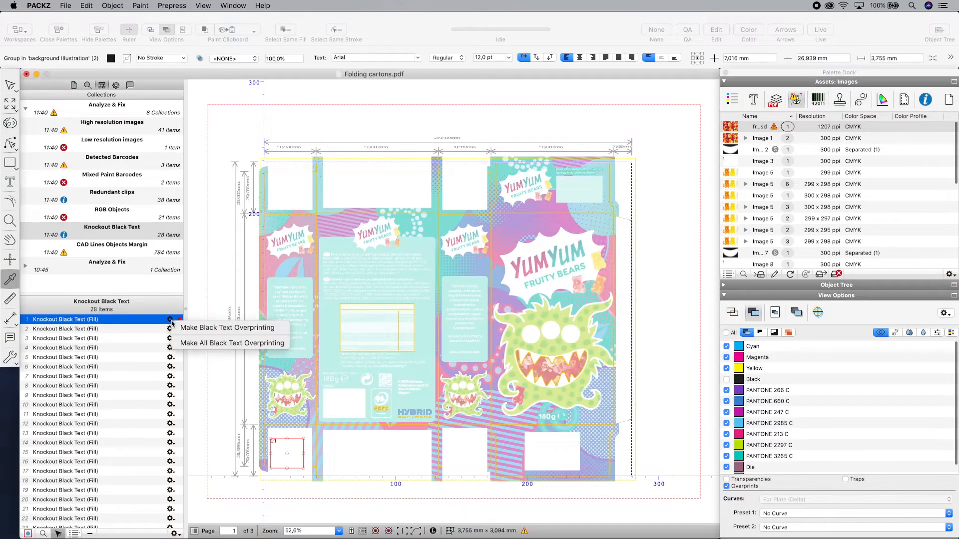
{"action": "left_click", "coordinate": [230, 344]}
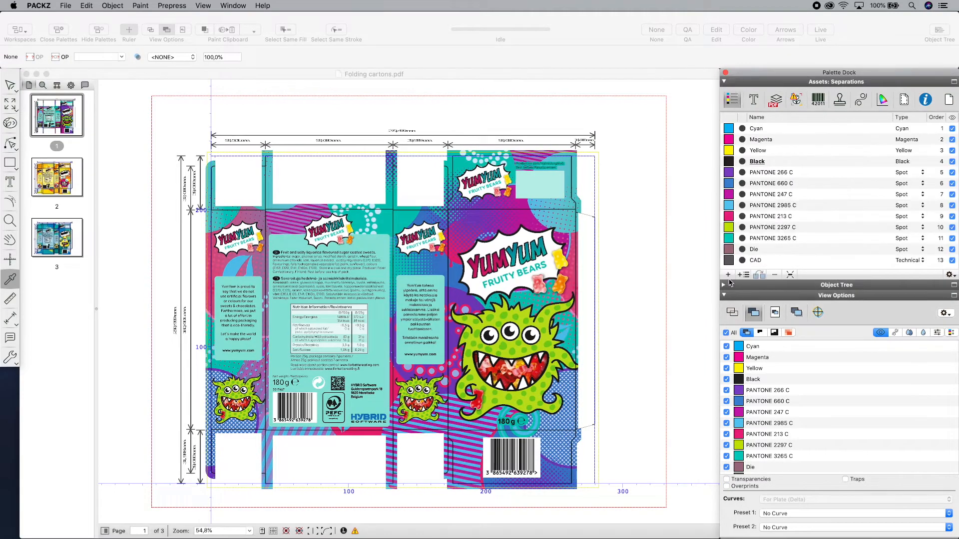
Step: Add a technical Diecut separation, select Die and bring up Convert Colors from the Separations palette
{"action": "left_click", "coordinate": [727, 275]}
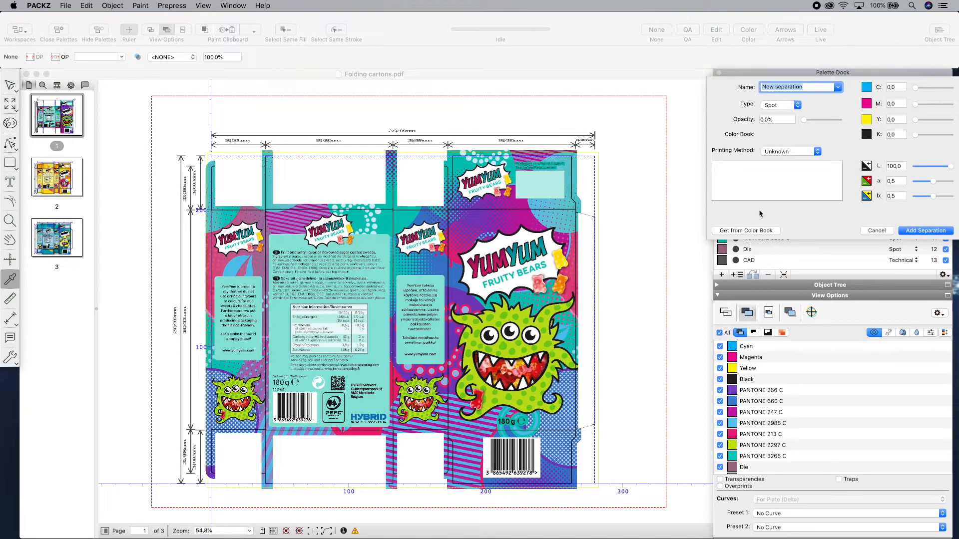
{"action": "left_click", "coordinate": [781, 104]}
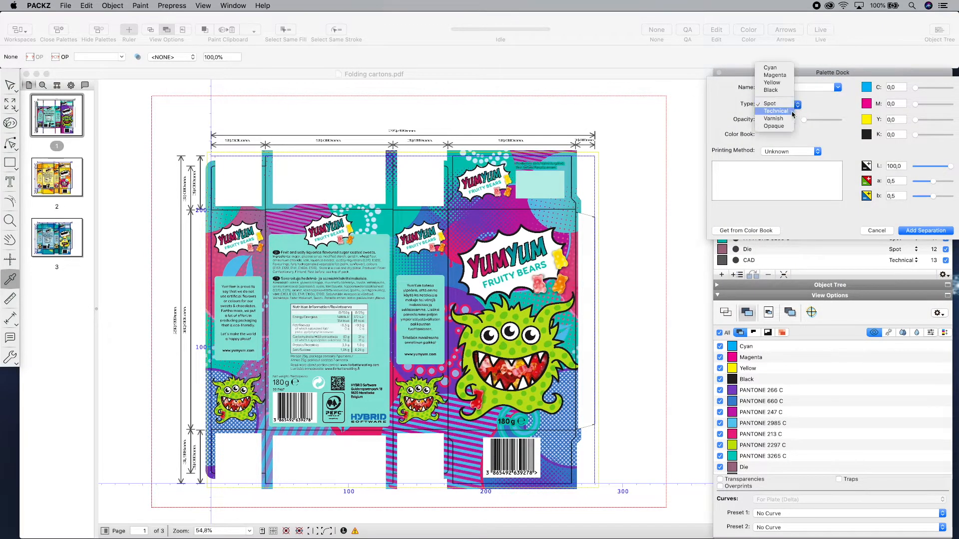
{"action": "left_click", "coordinate": [775, 111]}
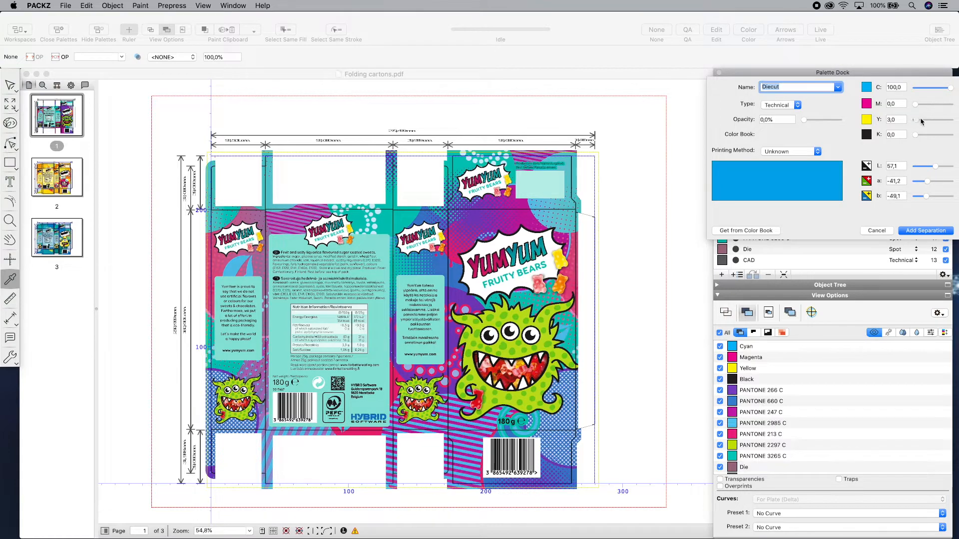
{"action": "left_click", "coordinate": [925, 230]}
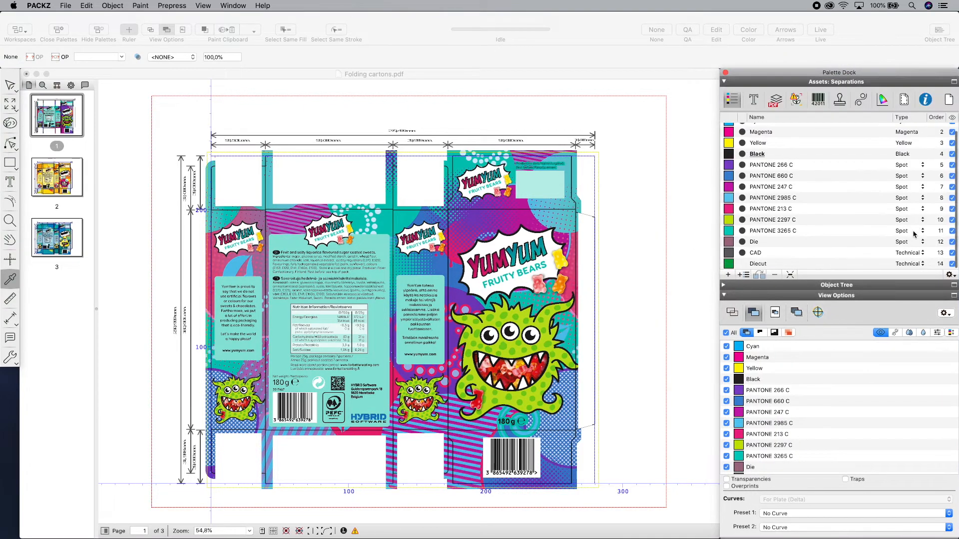
{"action": "left_click", "coordinate": [754, 242]}
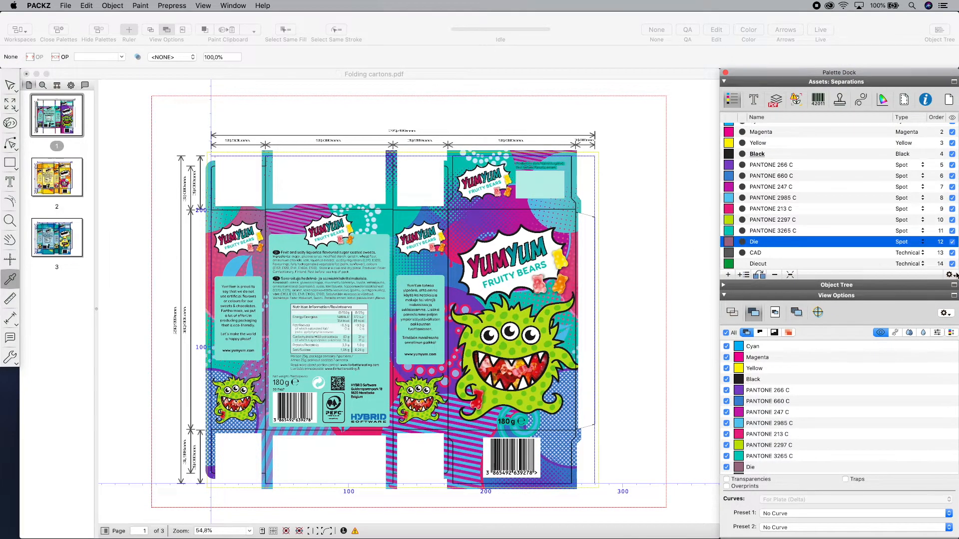
{"action": "right_click", "coordinate": [753, 241]}
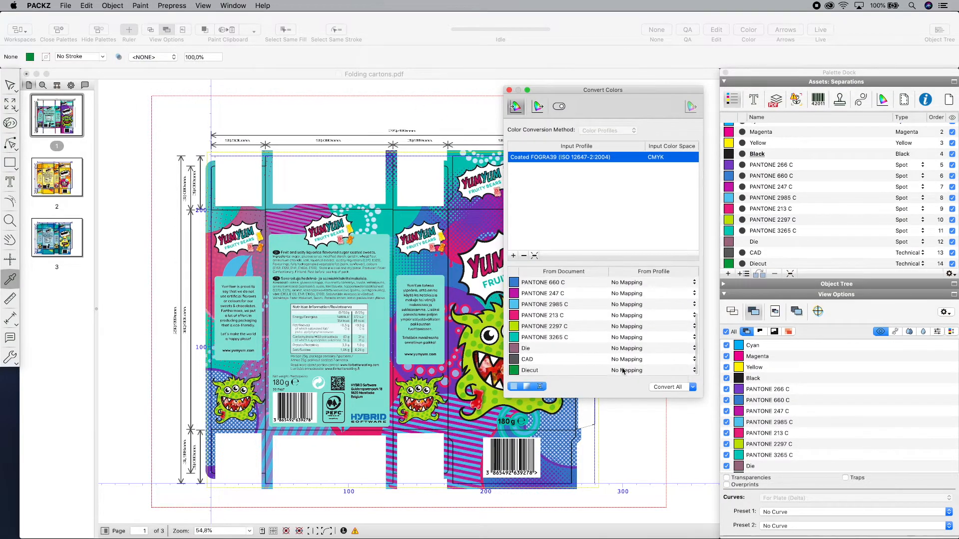
Step: Convert all inks to Demo_Coated_CMYKOGV.icc and remove unused separations
{"action": "left_click", "coordinate": [536, 106]}
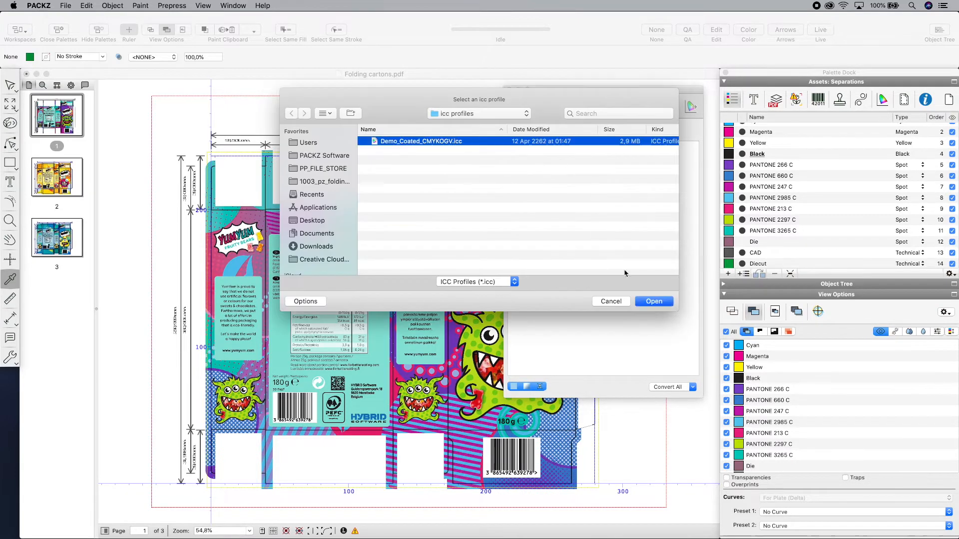
{"action": "left_click", "coordinate": [653, 302]}
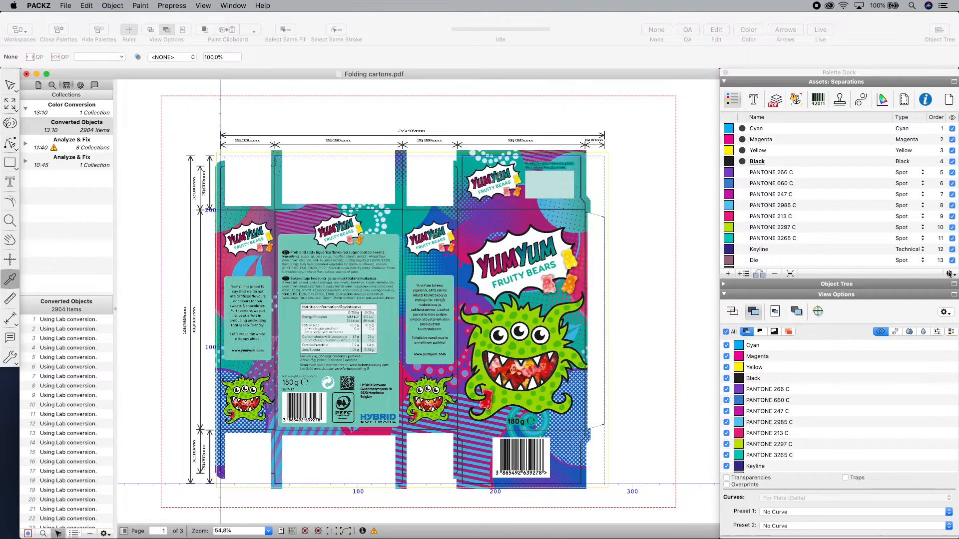
{"action": "left_click", "coordinate": [949, 274]}
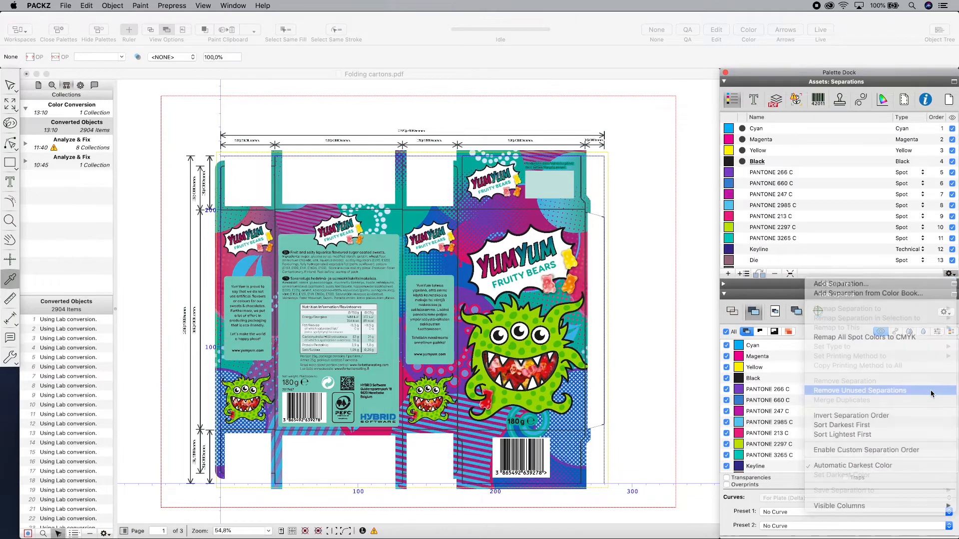
{"action": "left_click", "coordinate": [860, 391]}
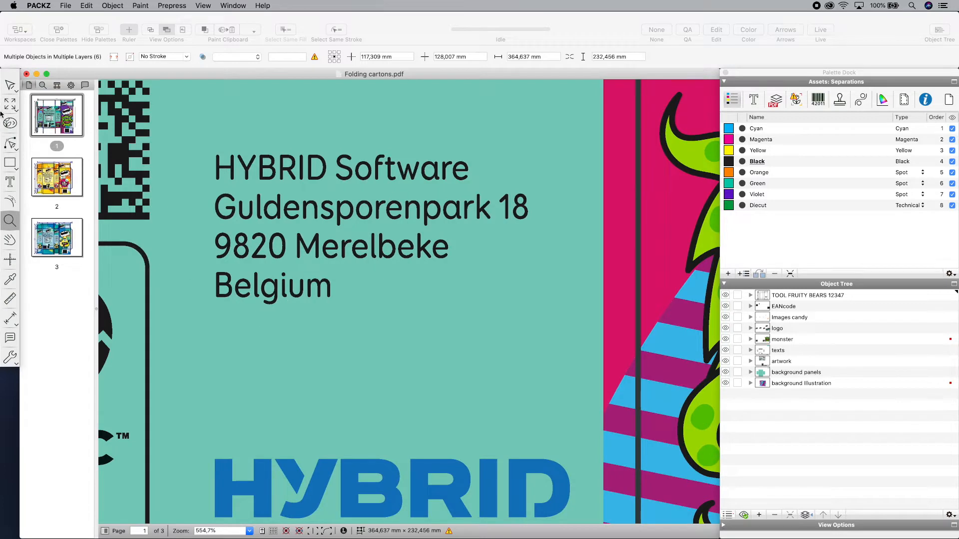
Step: Apply Object > Text > Character Recognition to the HYBRID Software address block
{"action": "left_click", "coordinate": [9, 85]}
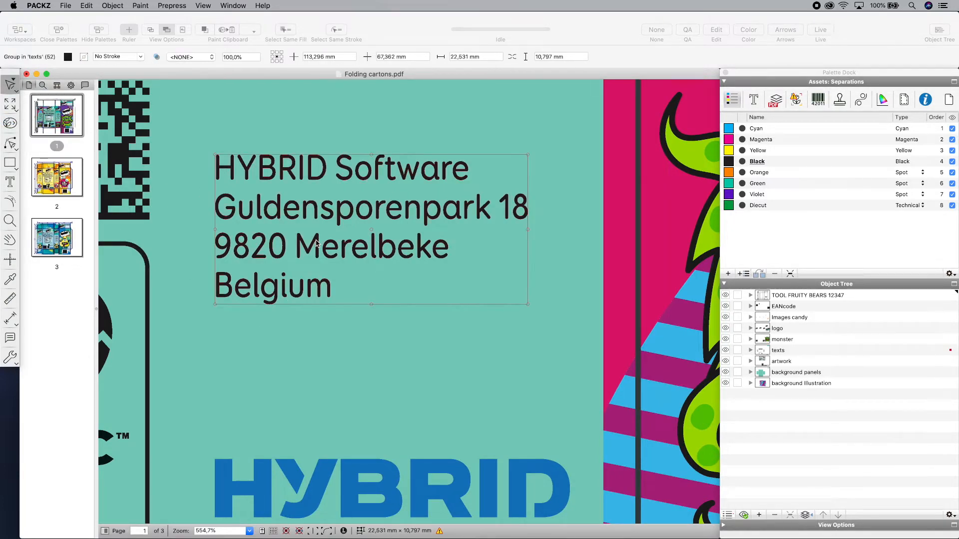
{"action": "left_click", "coordinate": [112, 5]}
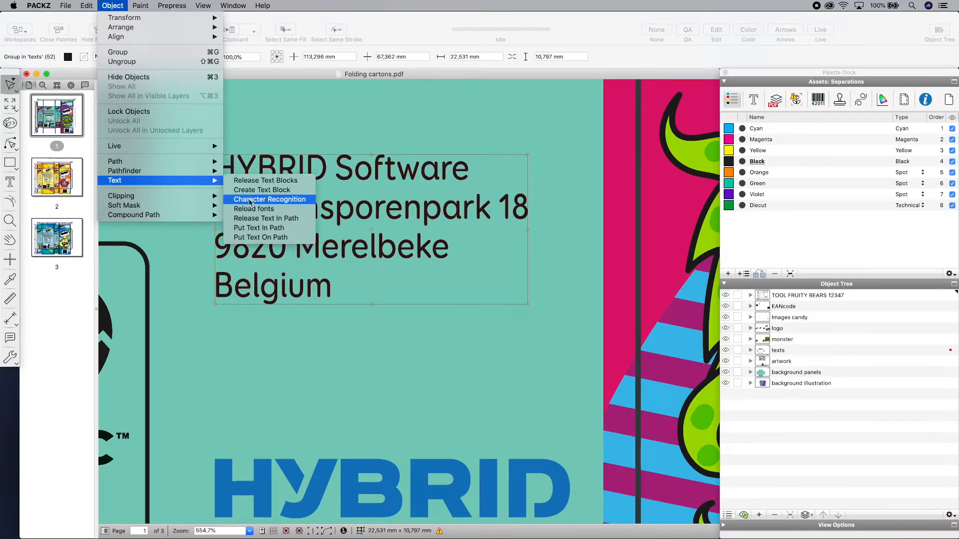
{"action": "left_click", "coordinate": [269, 198]}
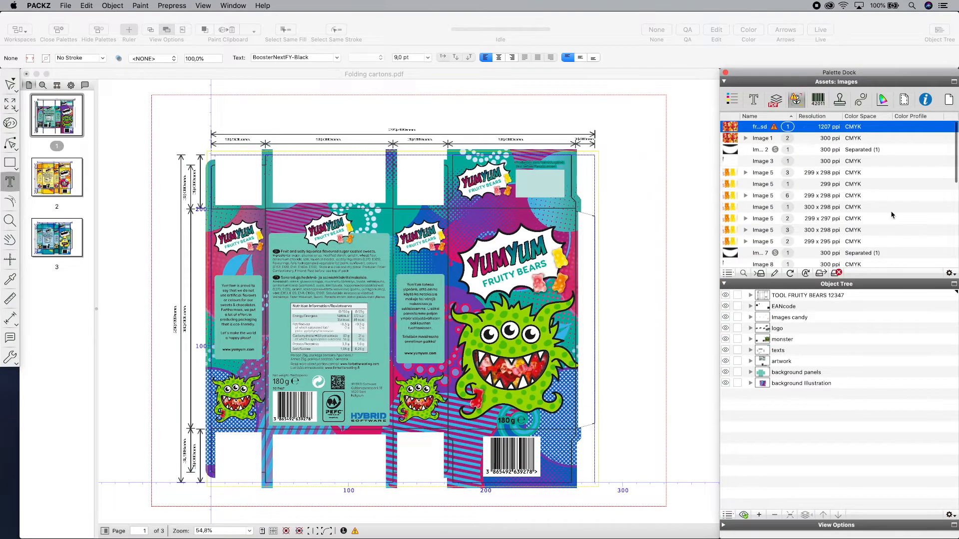
Step: Show Extra Info for the placed images, listing details for fruity_bears_hr_rgb.psd
{"action": "left_click", "coordinate": [948, 273]}
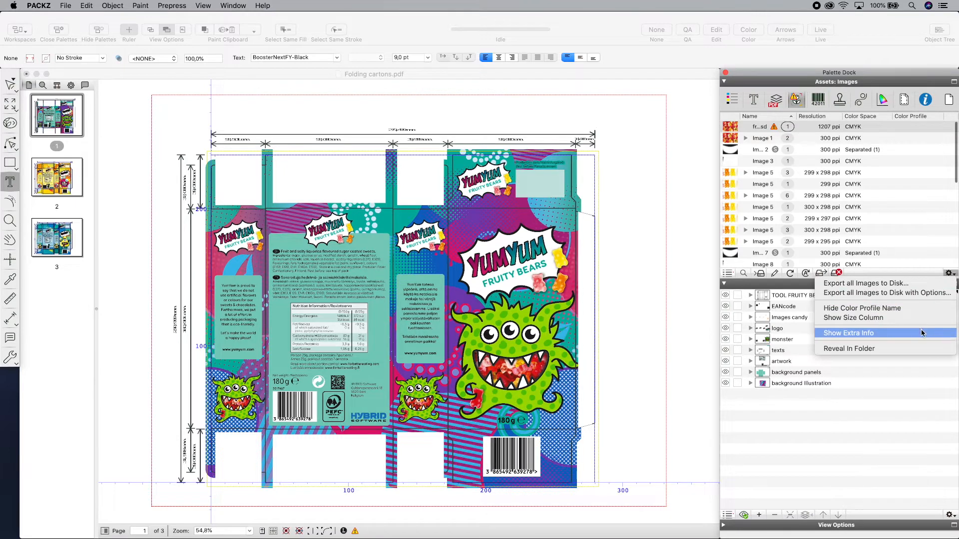
{"action": "left_click", "coordinate": [850, 334]}
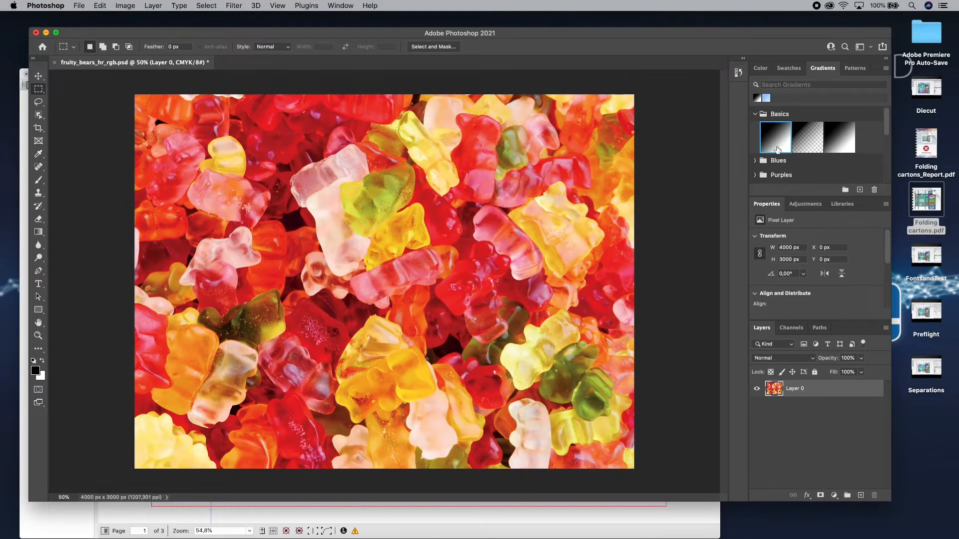
Step: Add a Basics black-to-white Gradient Fill layer to the bears photo and return to PACKZ
{"action": "left_click", "coordinate": [775, 137]}
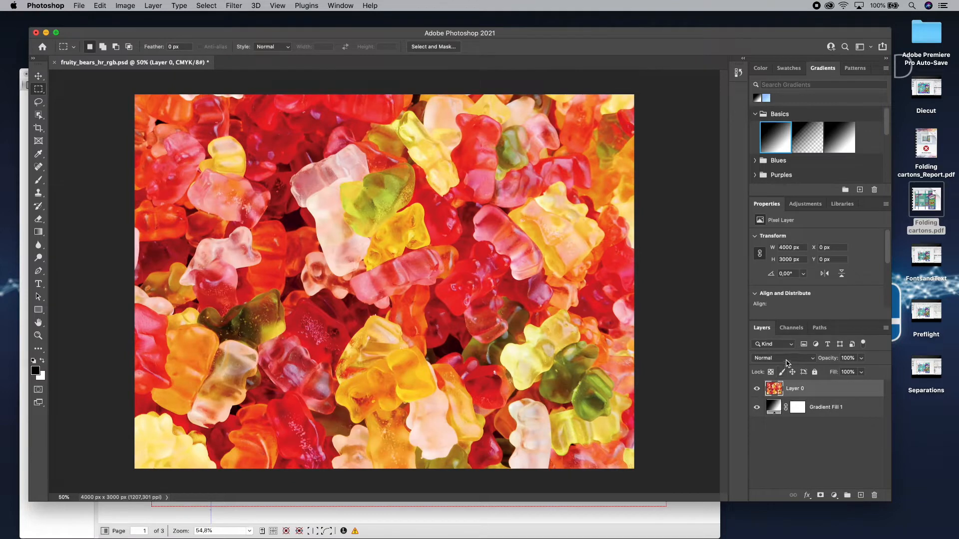
{"action": "left_click", "coordinate": [783, 358]}
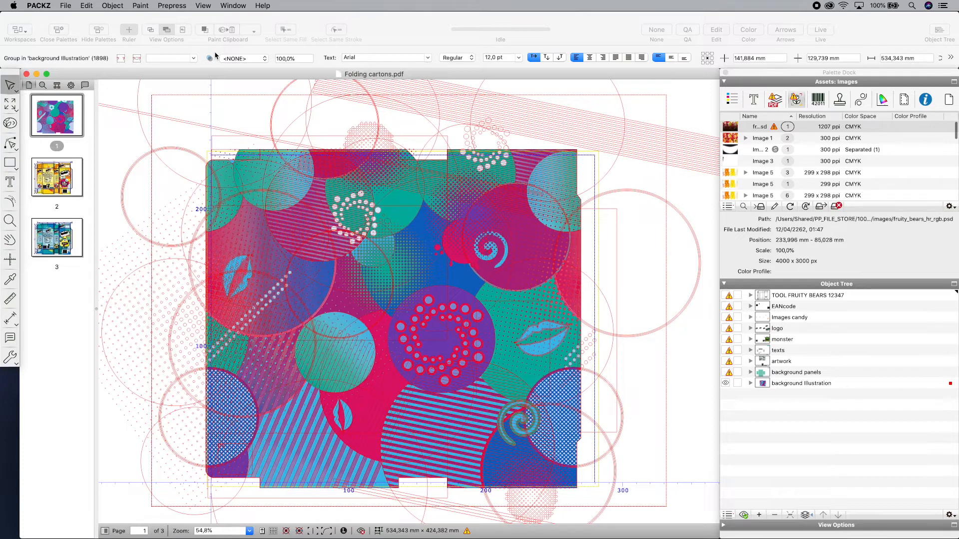
Step: Add a White Underprint on the Varnish separation, Overprint method, 0.3 mm distance
{"action": "left_click", "coordinate": [172, 5]}
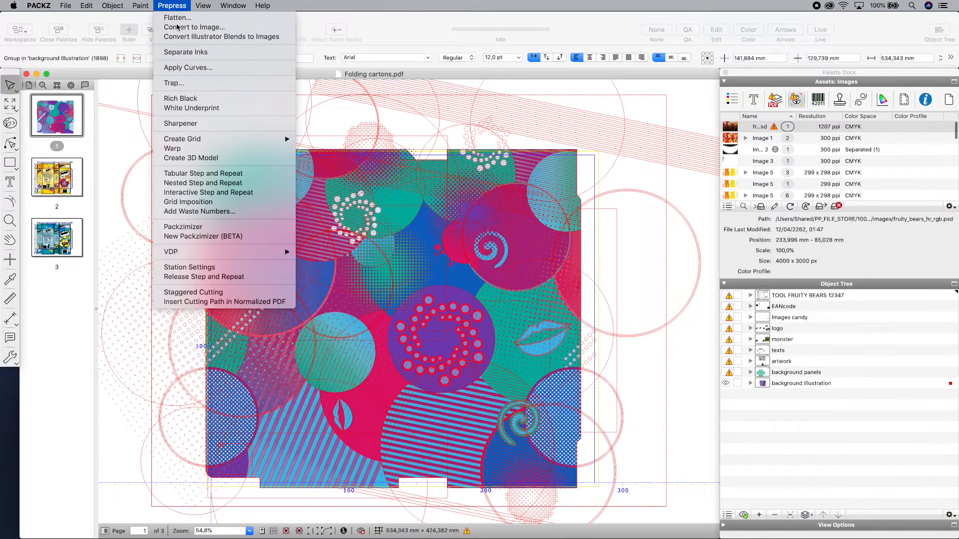
{"action": "left_click", "coordinate": [192, 108]}
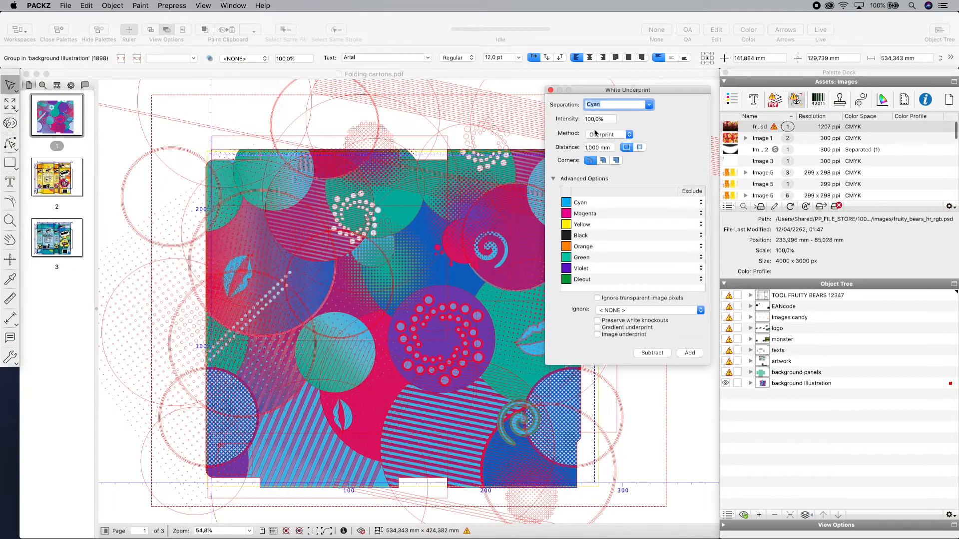
{"action": "left_click", "coordinate": [618, 105]}
{"action": "type", "text": "0,3"}
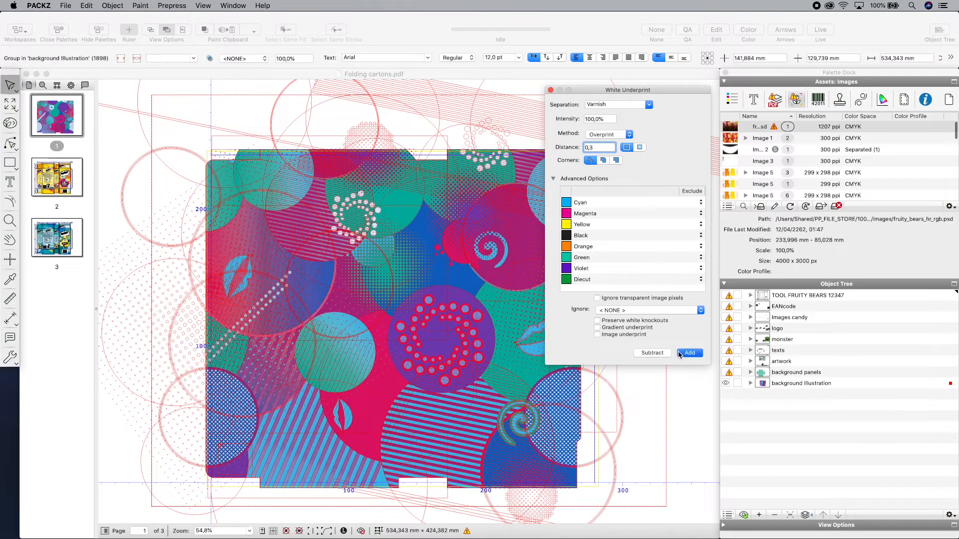
{"action": "left_click", "coordinate": [689, 353]}
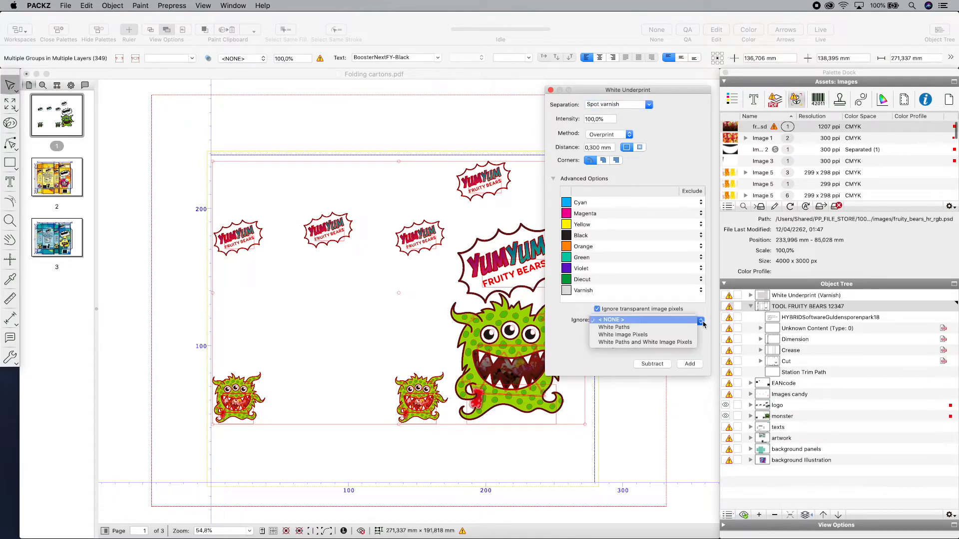
Step: Add a Spot varnish underprint ignoring transparent and white image pixels, then close the dialog
{"action": "left_click", "coordinate": [623, 334]}
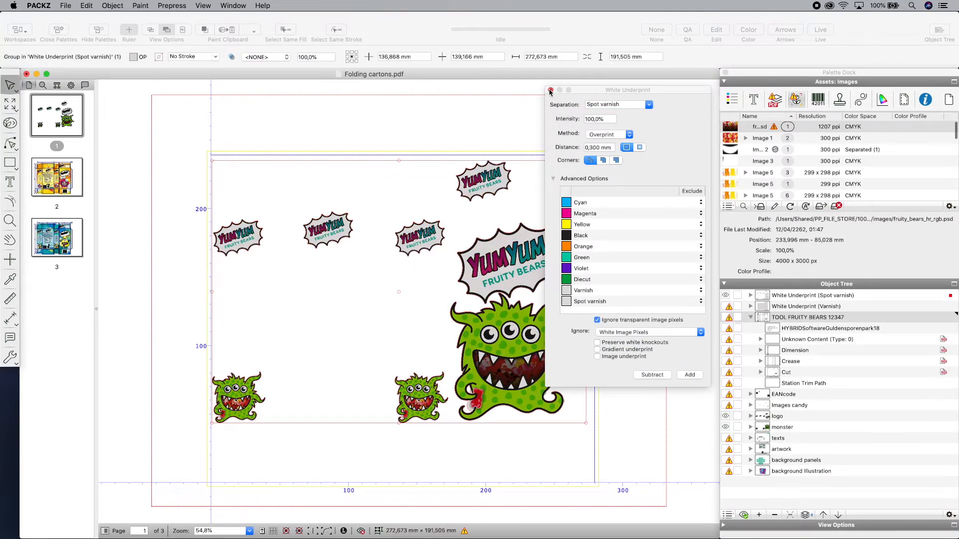
{"action": "left_click", "coordinate": [550, 90]}
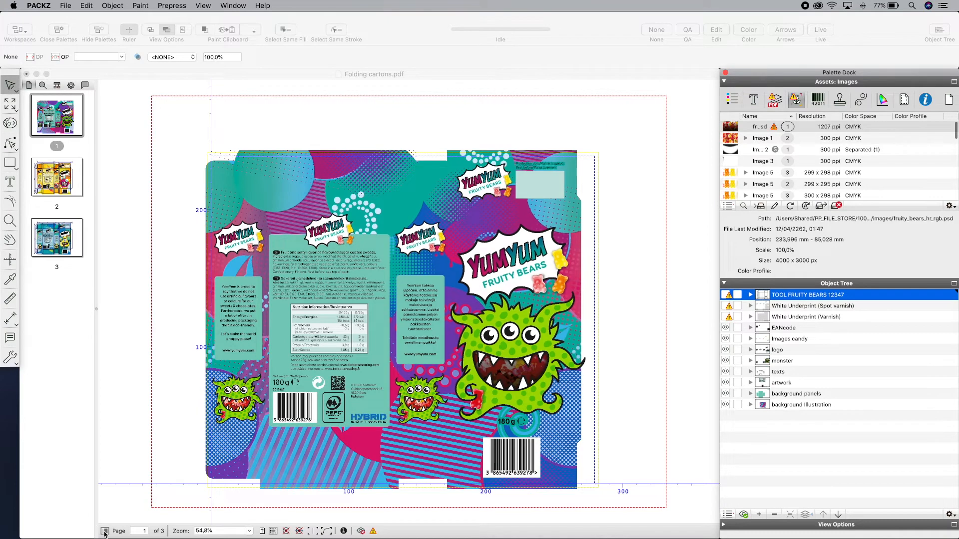
Step: Trap the carton at 0.08 mm with a Pull Backs setting of type Both
{"action": "left_click", "coordinate": [172, 5]}
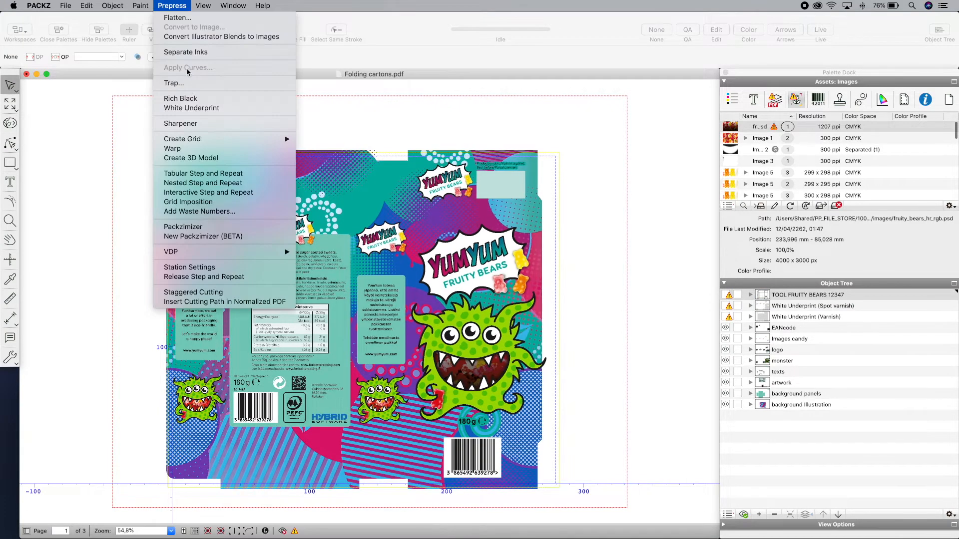
{"action": "left_click", "coordinate": [173, 83]}
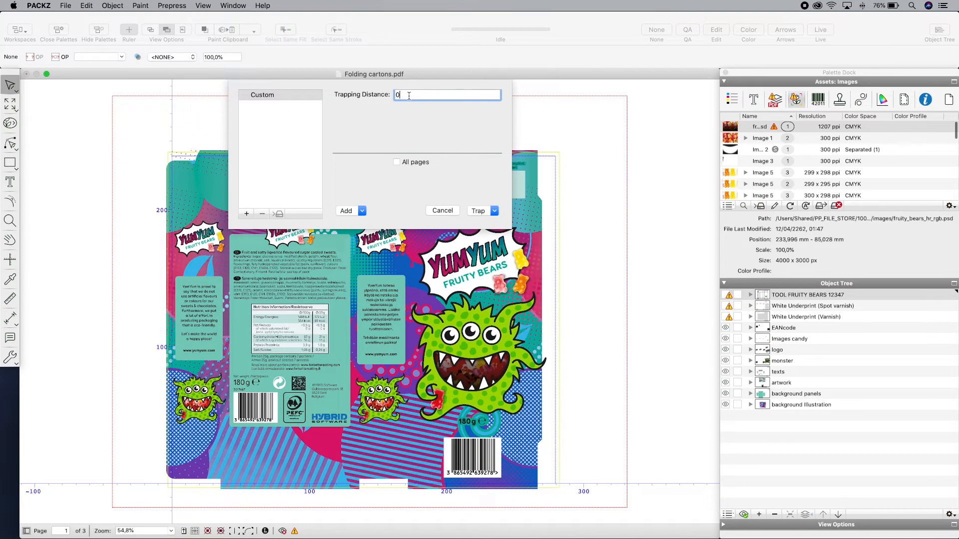
{"action": "left_click", "coordinate": [362, 211]}
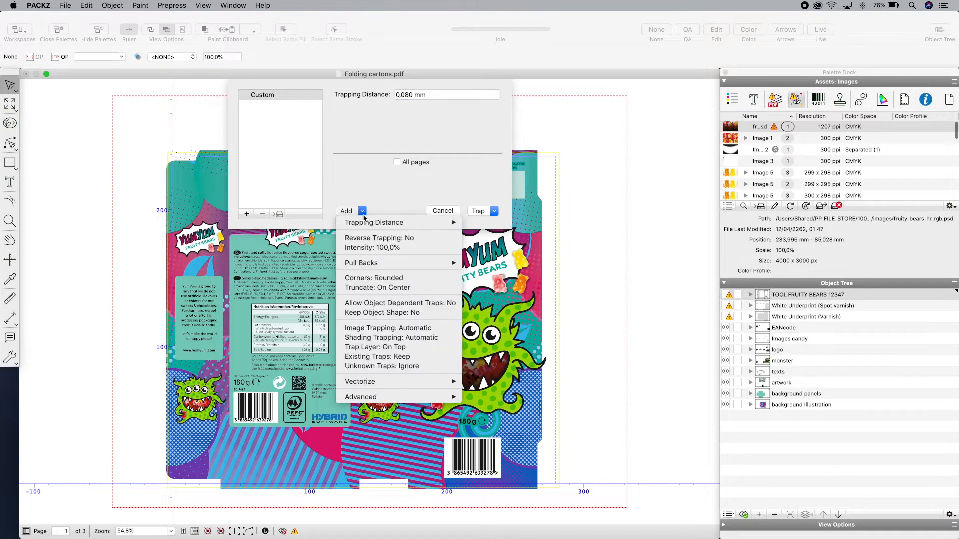
{"action": "left_click", "coordinate": [361, 262]}
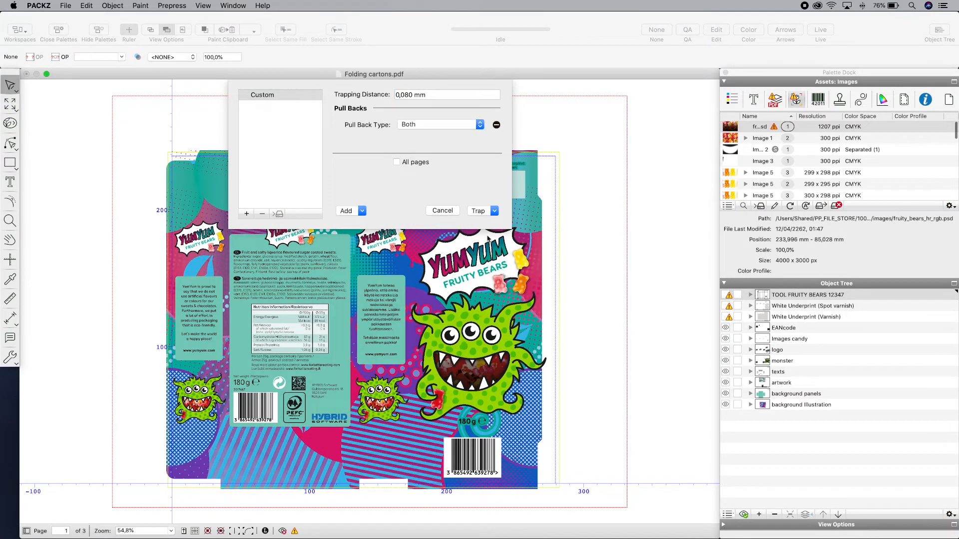
{"action": "left_click", "coordinate": [477, 211]}
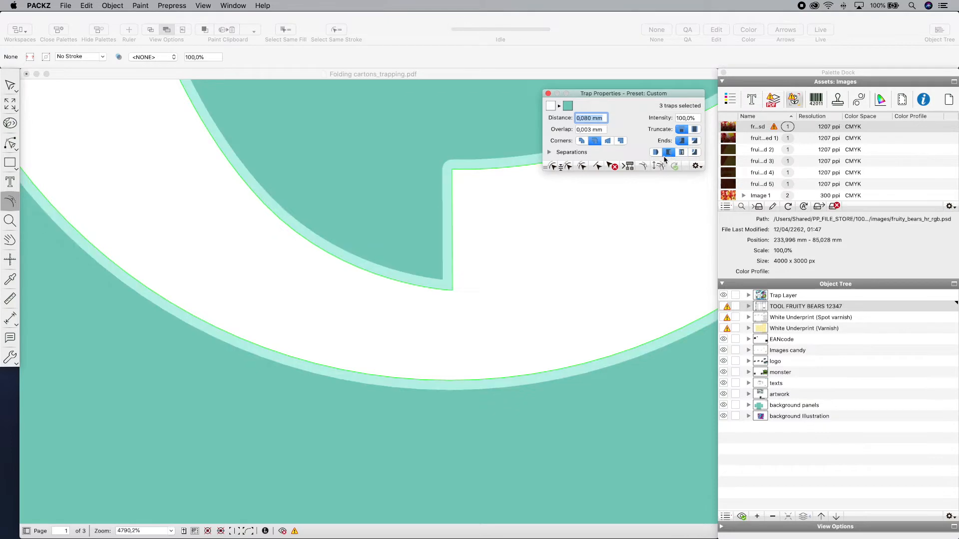
{"action": "mouse_move", "coordinate": [26, 247]}
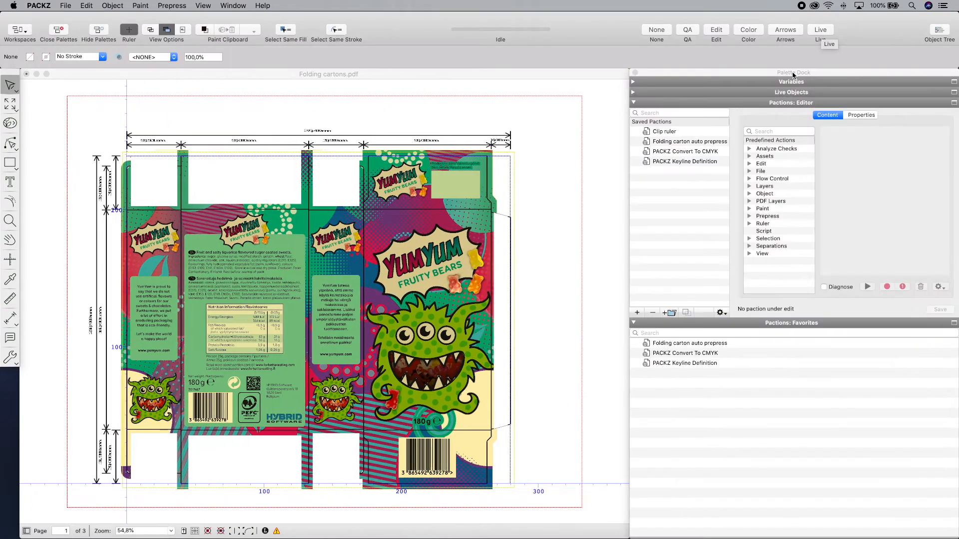
Step: Play the Folding carton auto prepress action and browse the varnish and fourth output pages
{"action": "left_click", "coordinate": [690, 142]}
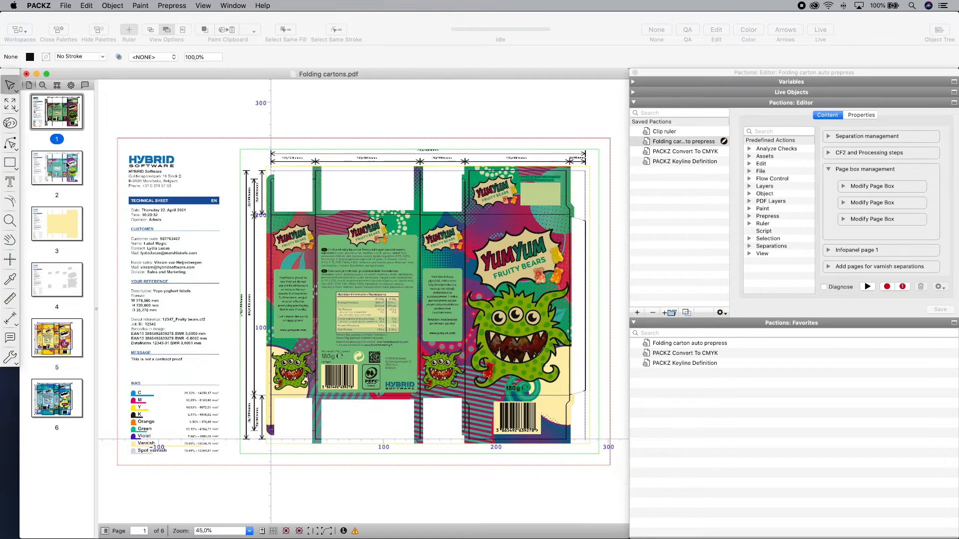
{"action": "left_click", "coordinate": [56, 225]}
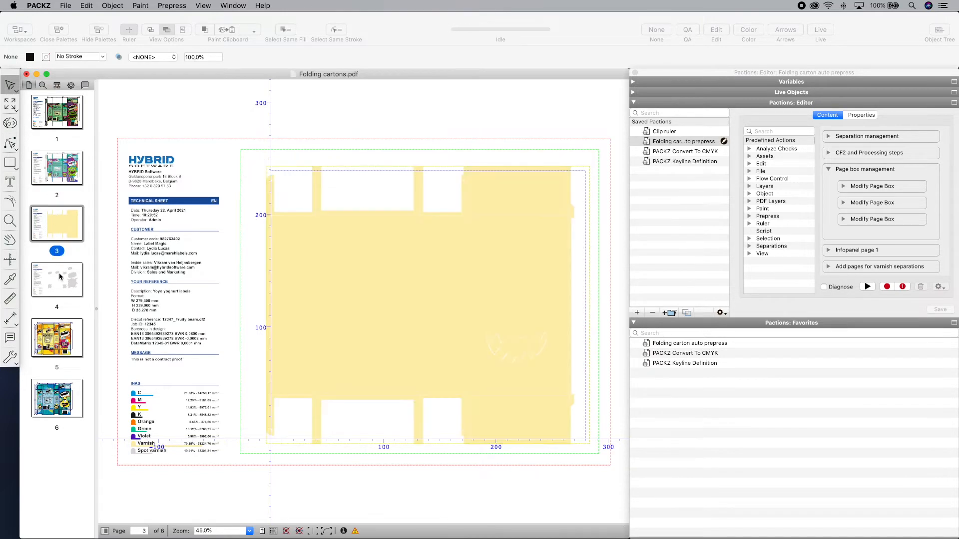
{"action": "left_click", "coordinate": [57, 111]}
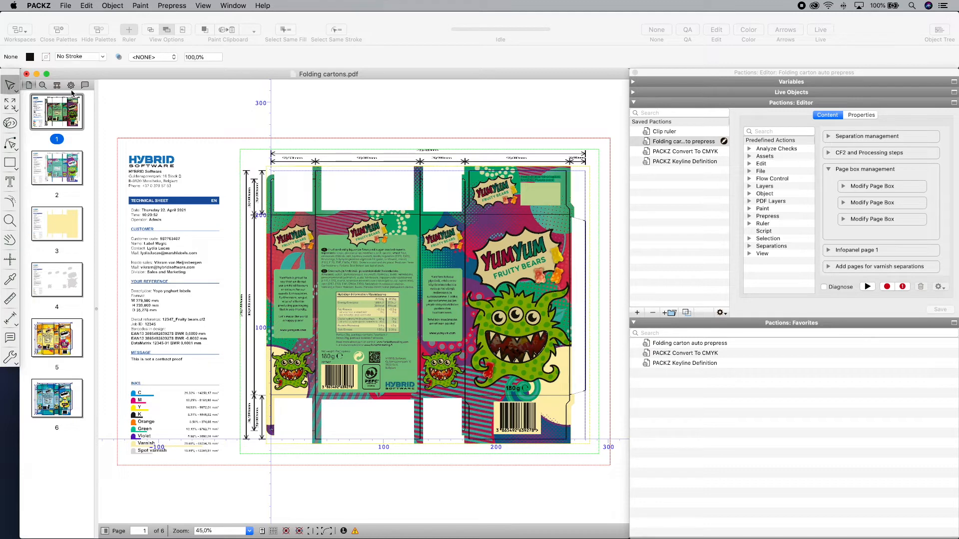
Step: Set the Language public parameter to Español so the technical sheet reads Ficha Tecnica
{"action": "left_click", "coordinate": [106, 85]}
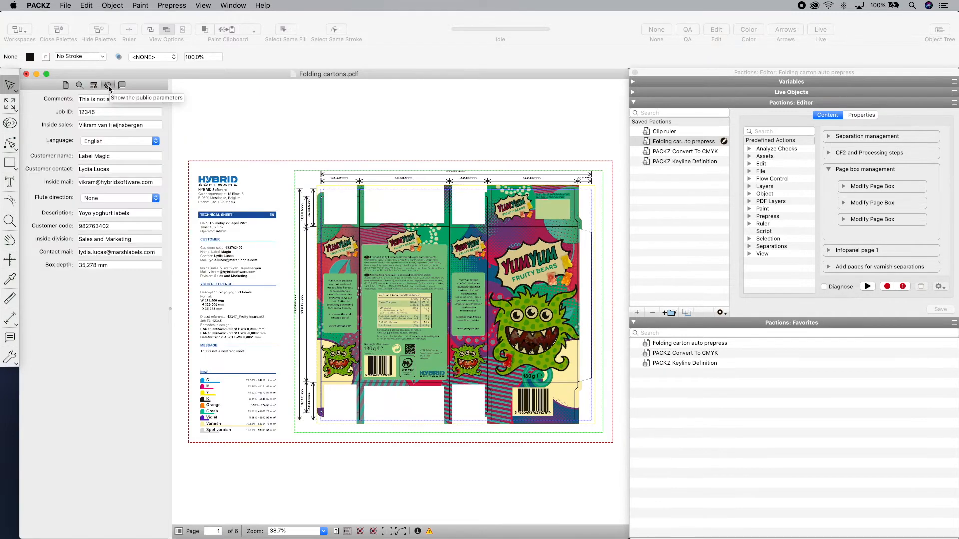
{"action": "mouse_move", "coordinate": [174, 202]}
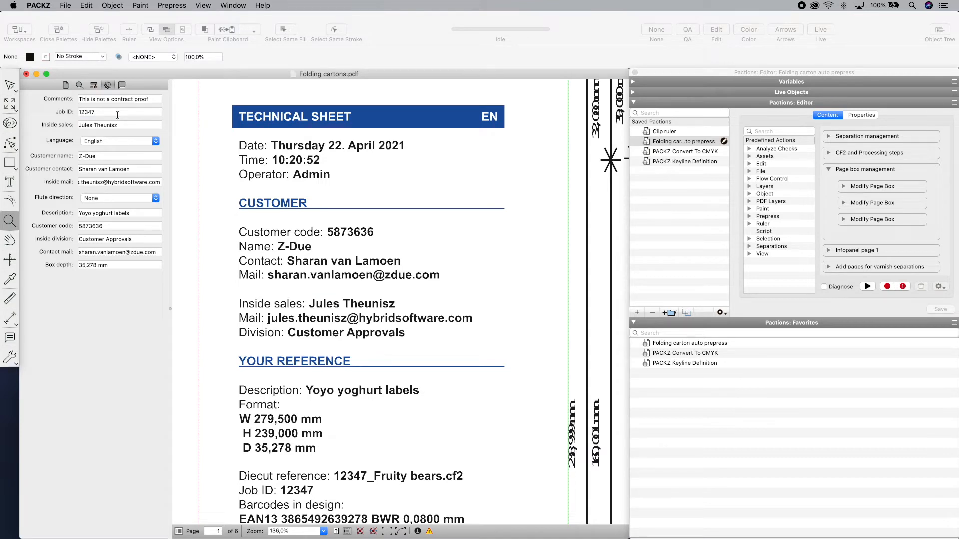
{"action": "left_click", "coordinate": [119, 141]}
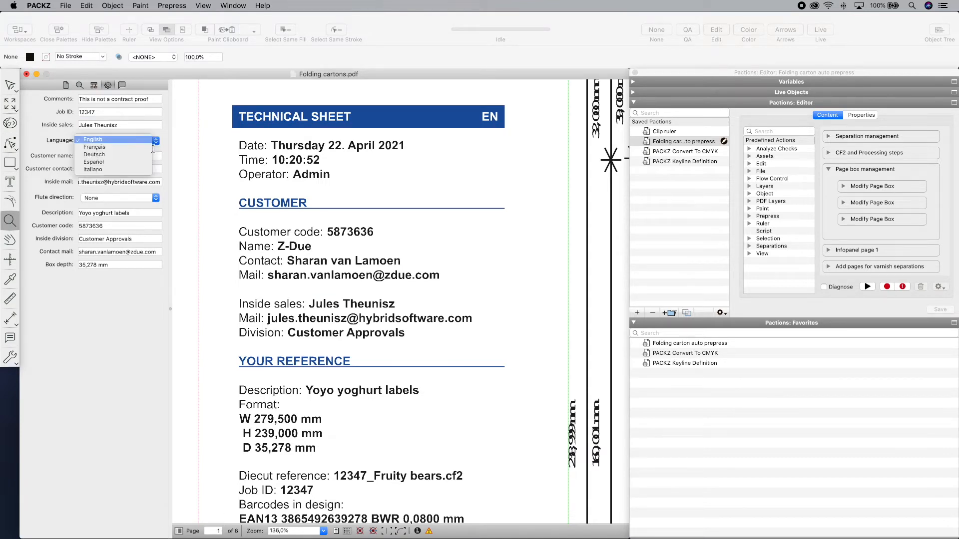
{"action": "left_click", "coordinate": [94, 147]}
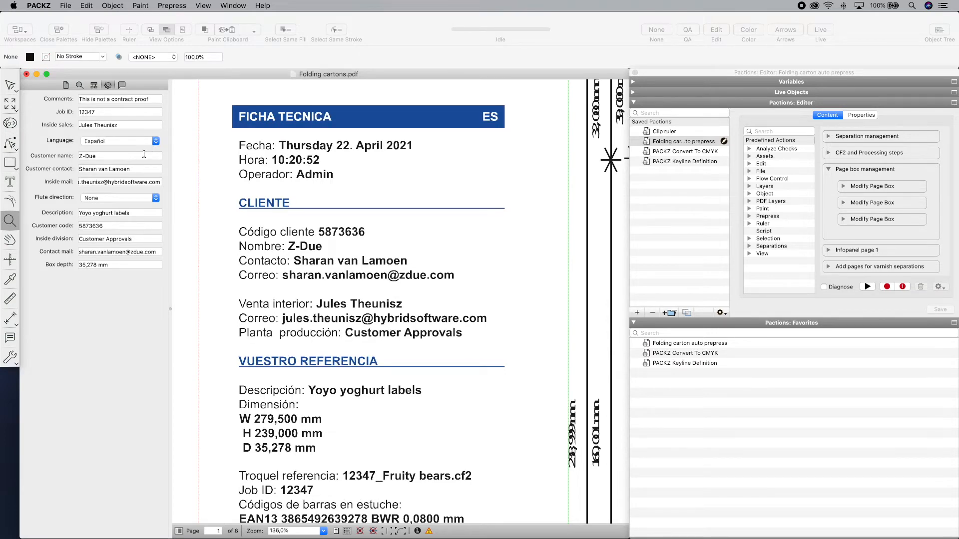
{"action": "left_click", "coordinate": [172, 5]}
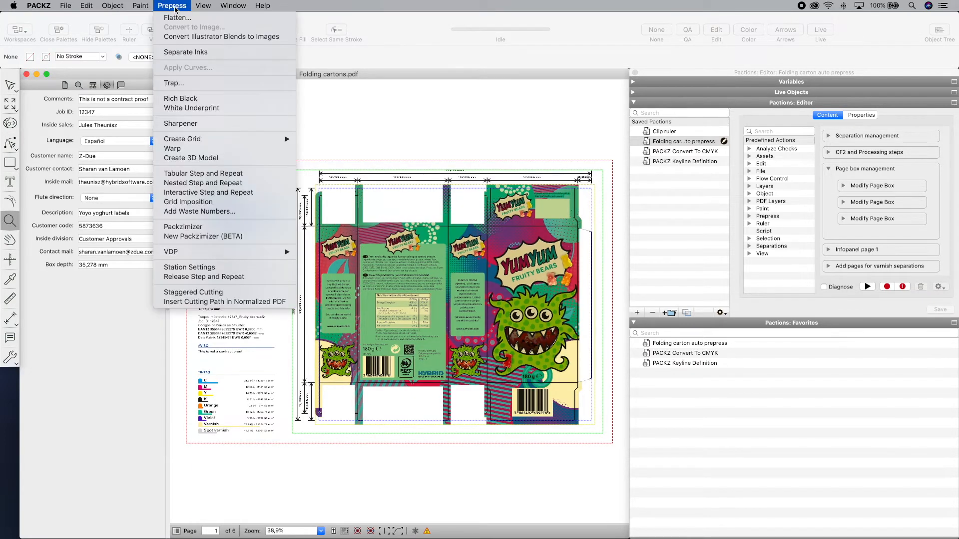
Step: Start a Nested Step and Repeat on Offset plate 1 and import the CFF2 die layout
{"action": "left_click", "coordinate": [203, 183]}
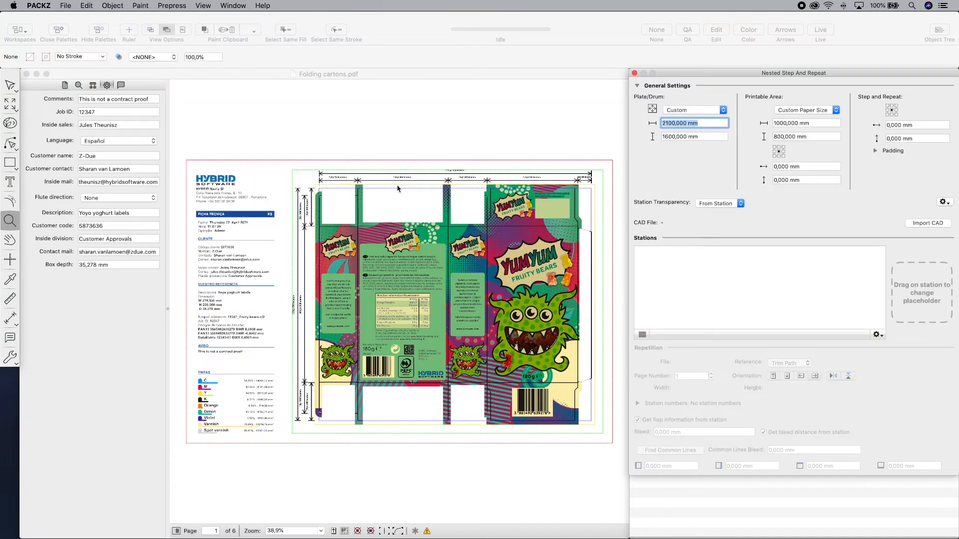
{"action": "left_click", "coordinate": [694, 110]}
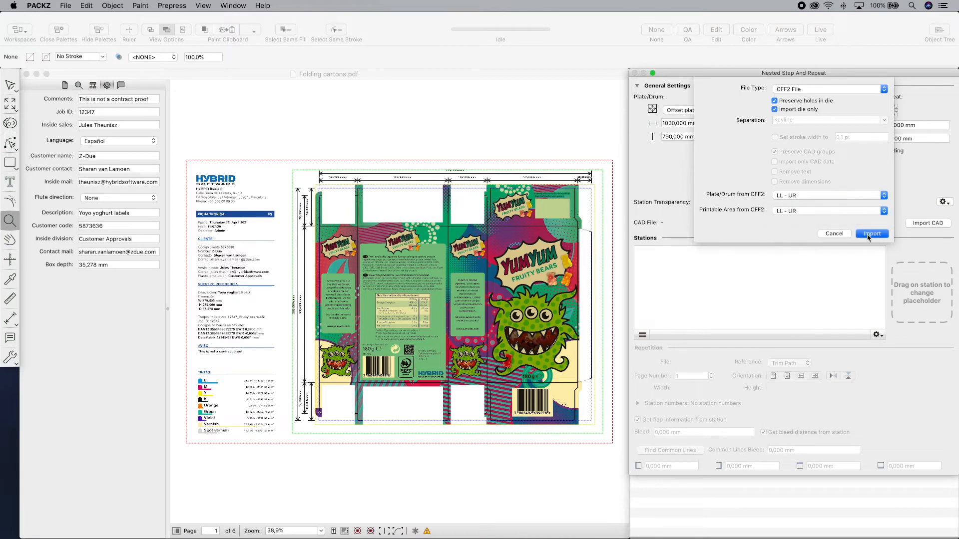
{"action": "left_click", "coordinate": [872, 234]}
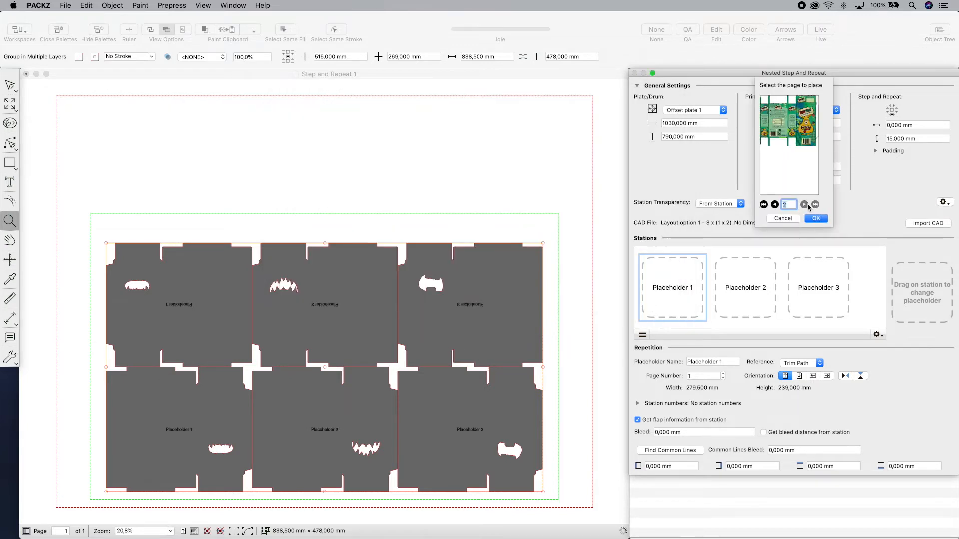
Step: Fill Placeholders 1–3 with Choco pearls, Fruity bears.pdf and Sweet hearts.pdf cartons
{"action": "left_click", "coordinate": [815, 218]}
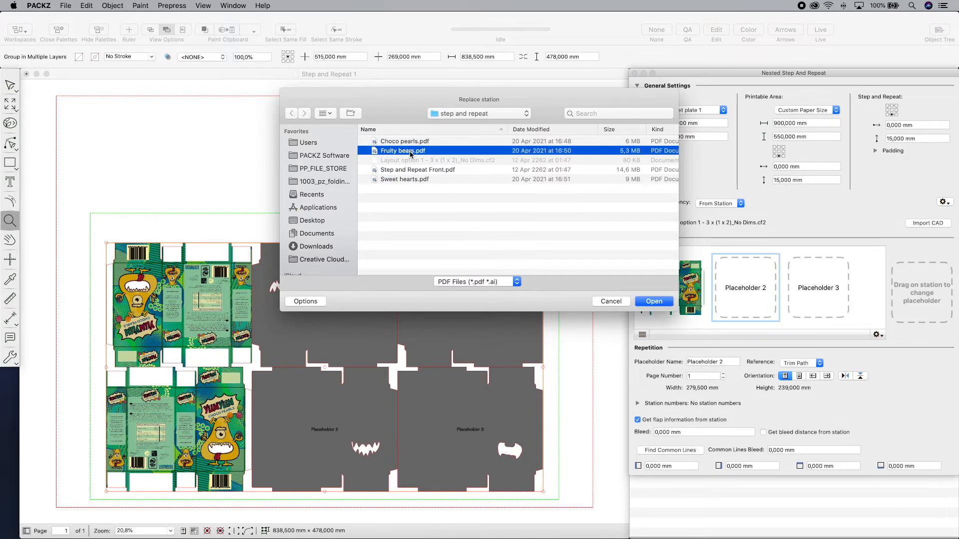
{"action": "left_click", "coordinate": [653, 302]}
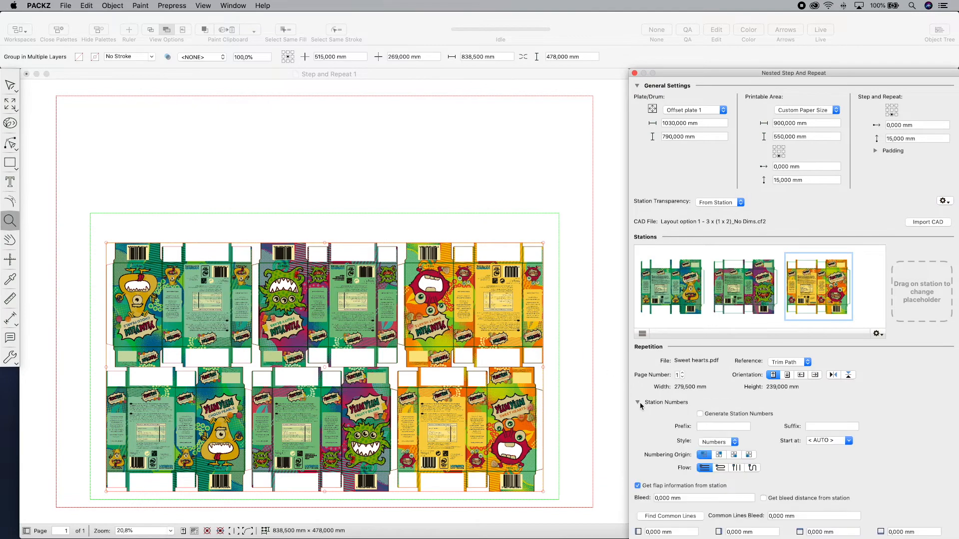
{"action": "left_click", "coordinate": [700, 413]}
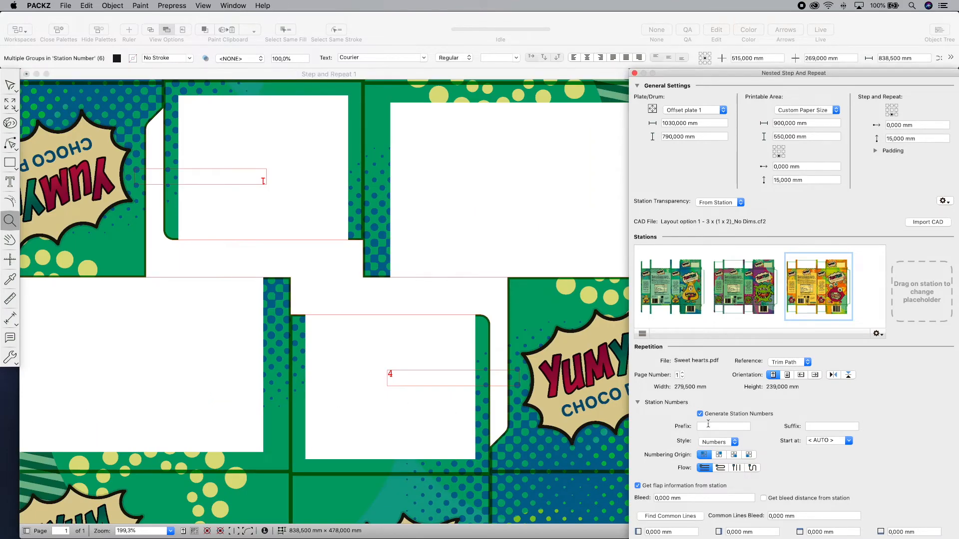
Step: Number stations with prefix DE and suffix MO, 3 mm bleed, and find common lines
{"action": "type", "text": "DE"}
{"action": "type", "text": "3,000"}
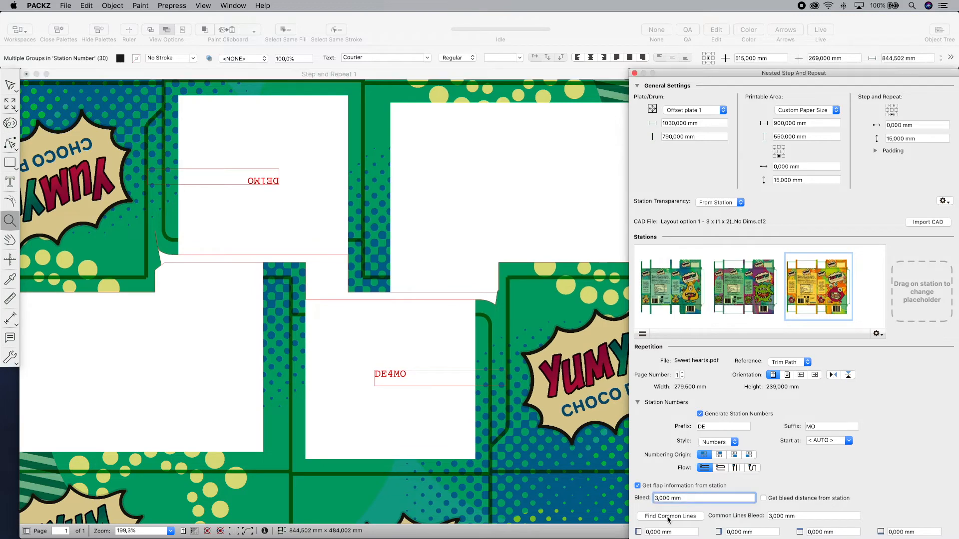
{"action": "left_click", "coordinate": [669, 515]}
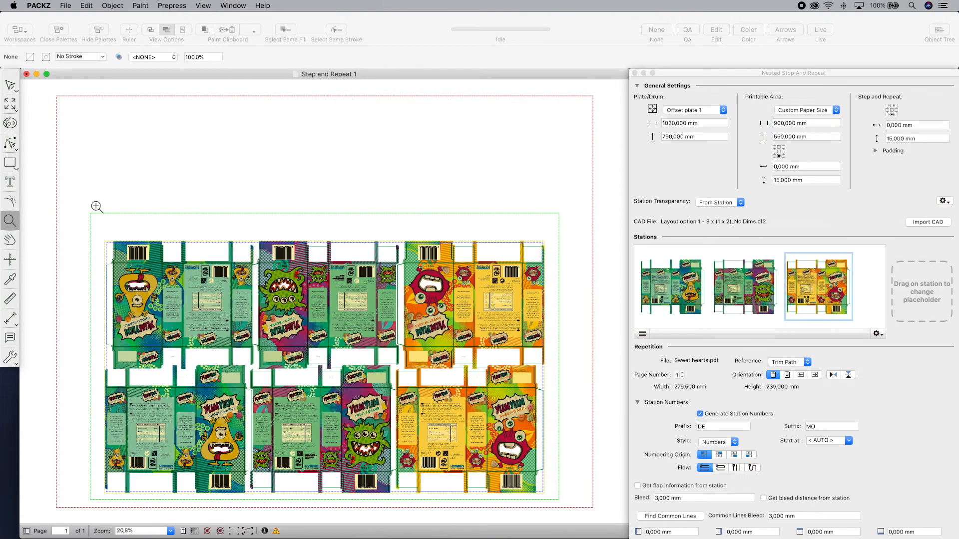
{"action": "left_click", "coordinate": [172, 5]}
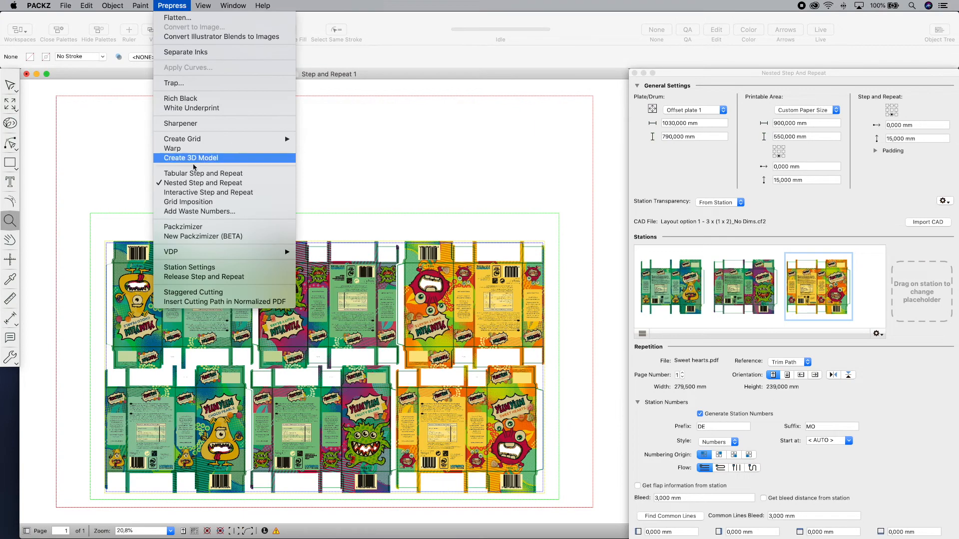
{"action": "left_click", "coordinate": [199, 212]}
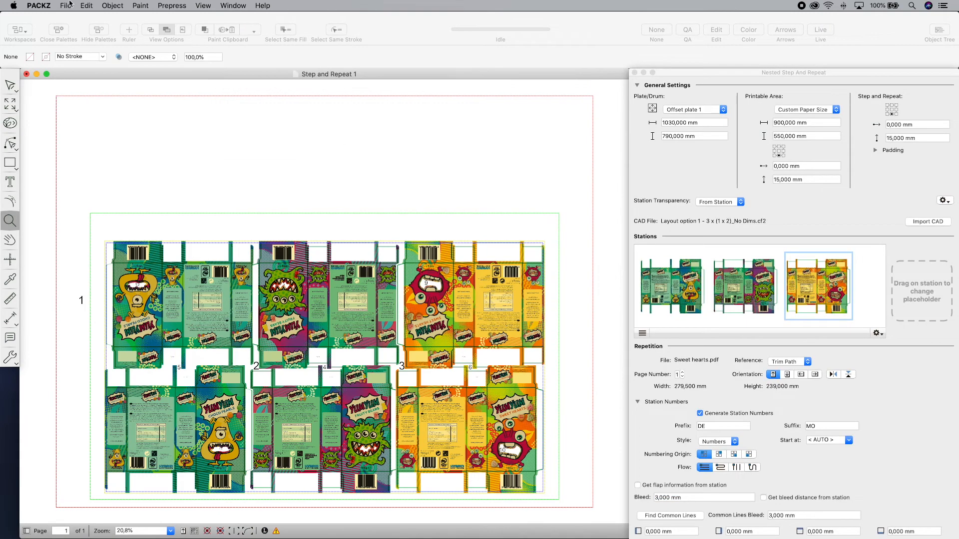
Step: Insert an order mark with ID 1237, 5 mm cells and Heidelberg cell pattern
{"action": "left_click", "coordinate": [66, 5]}
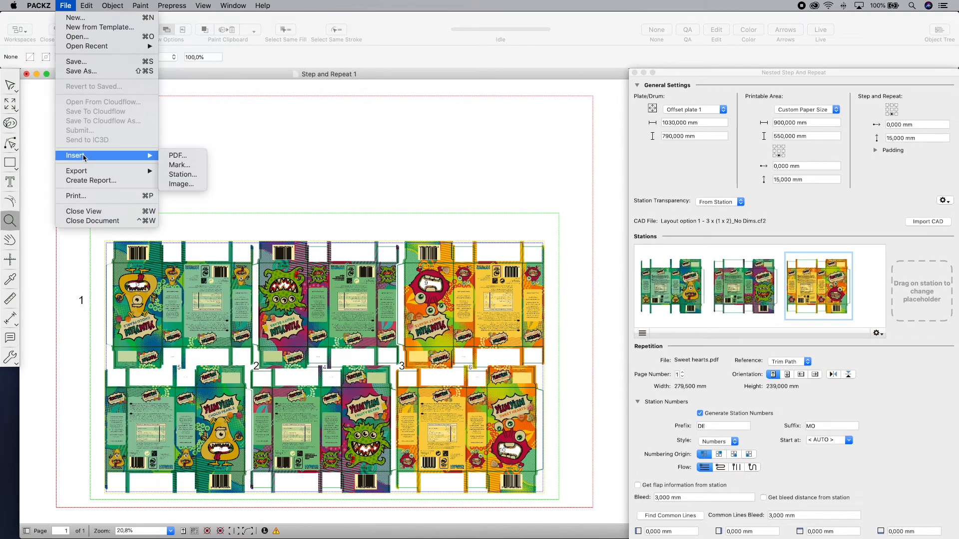
{"action": "left_click", "coordinate": [180, 165]}
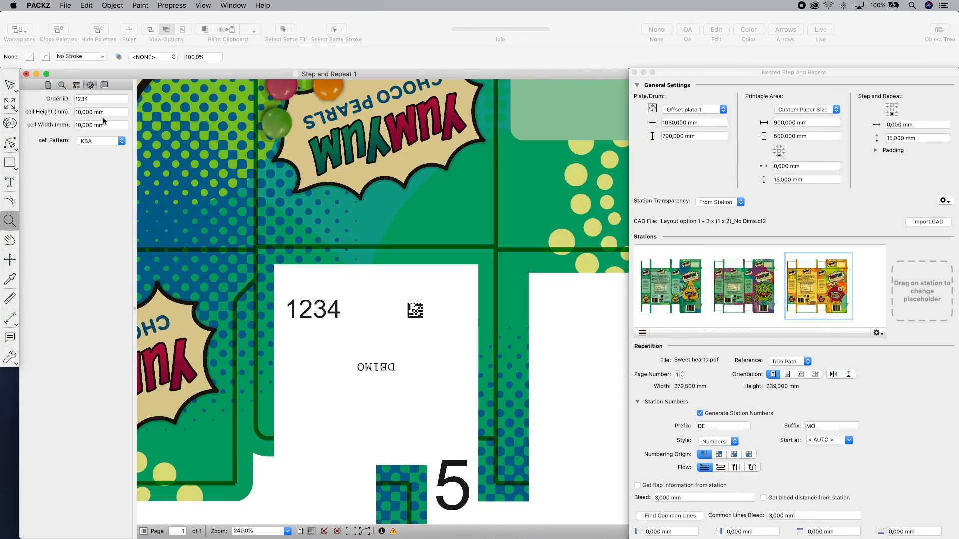
{"action": "type", "text": "1237"}
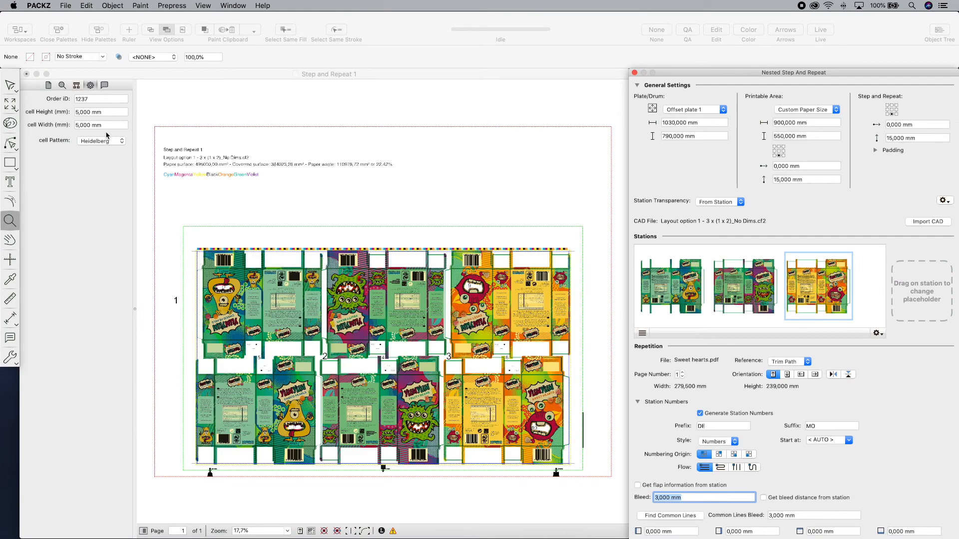
{"action": "left_click", "coordinate": [693, 122]}
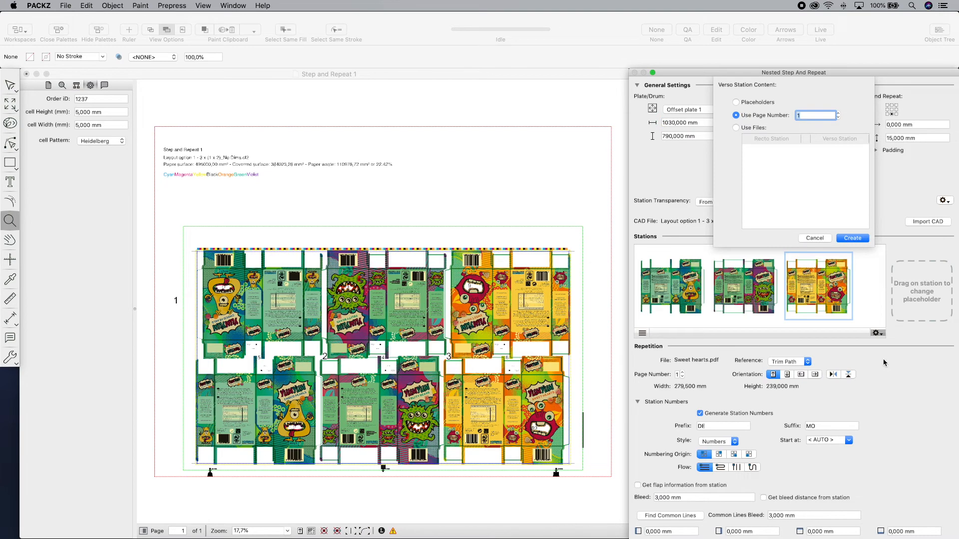
Step: Create the verso sheet using page 2 and blend the compare slider against the recto
{"action": "left_click", "coordinate": [813, 116]}
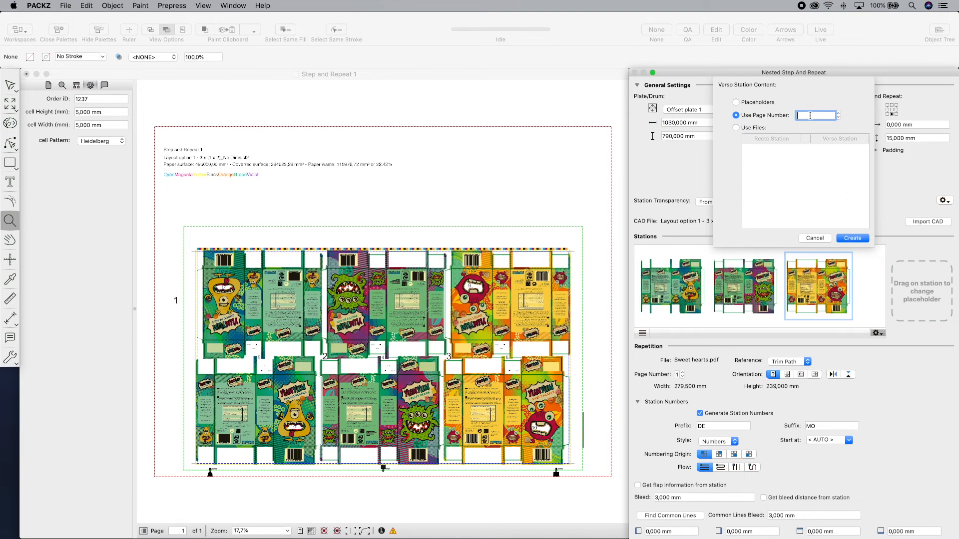
{"action": "type", "text": "2"}
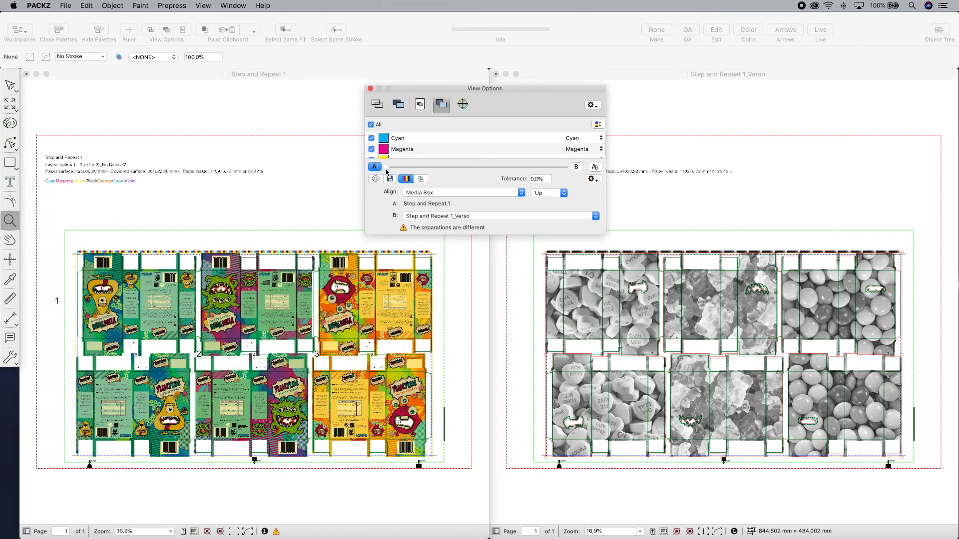
{"action": "left_click_drag", "start_coordinate": [388, 166], "coordinate": [563, 167]}
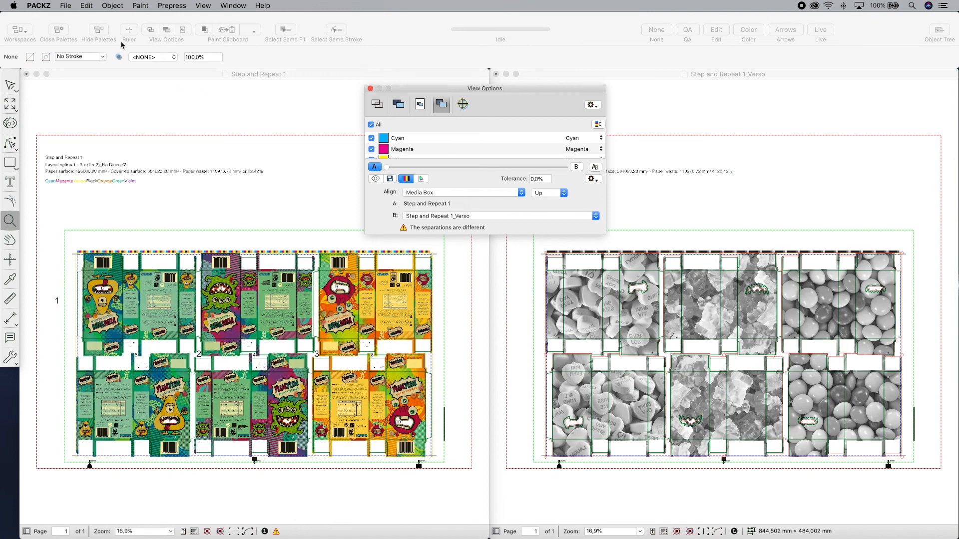
{"action": "left_click", "coordinate": [72, 5]}
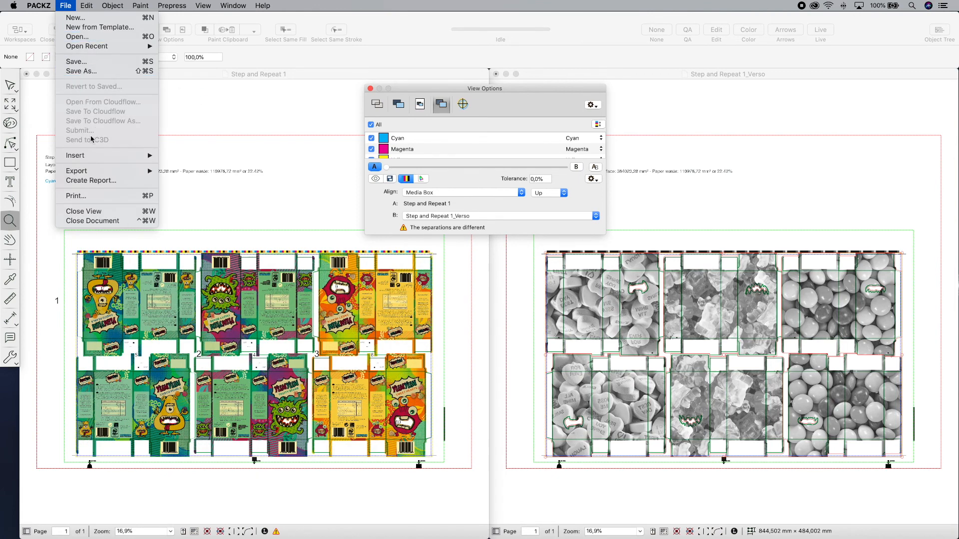
Step: Save a copy with only Varnish and Spot varnish, page per separation, and view page 2
{"action": "left_click", "coordinate": [182, 176]}
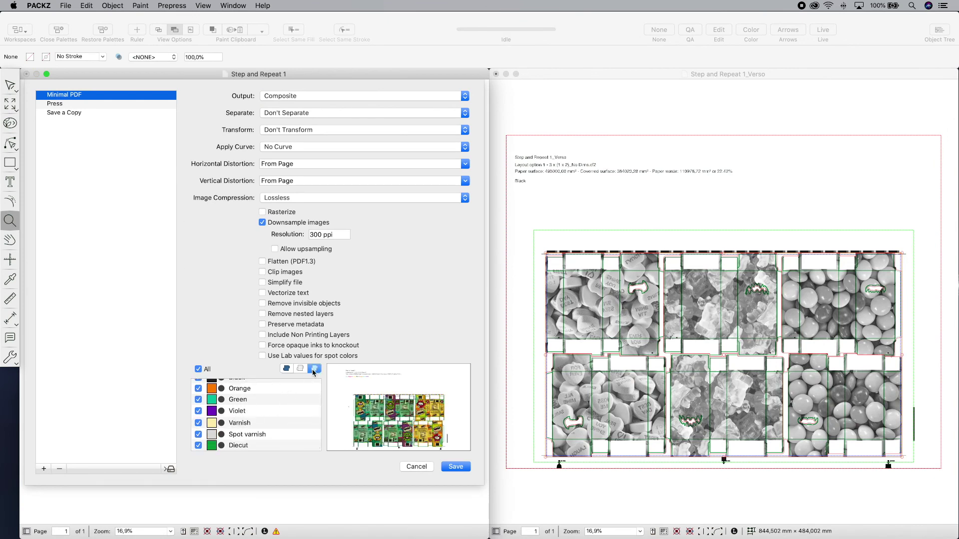
{"action": "left_click", "coordinate": [363, 112]}
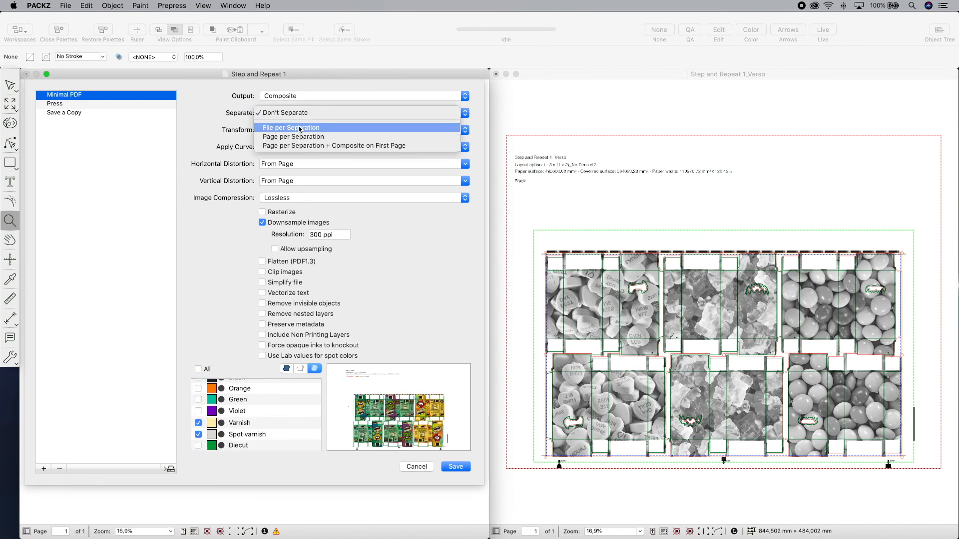
{"action": "left_click", "coordinate": [293, 136]}
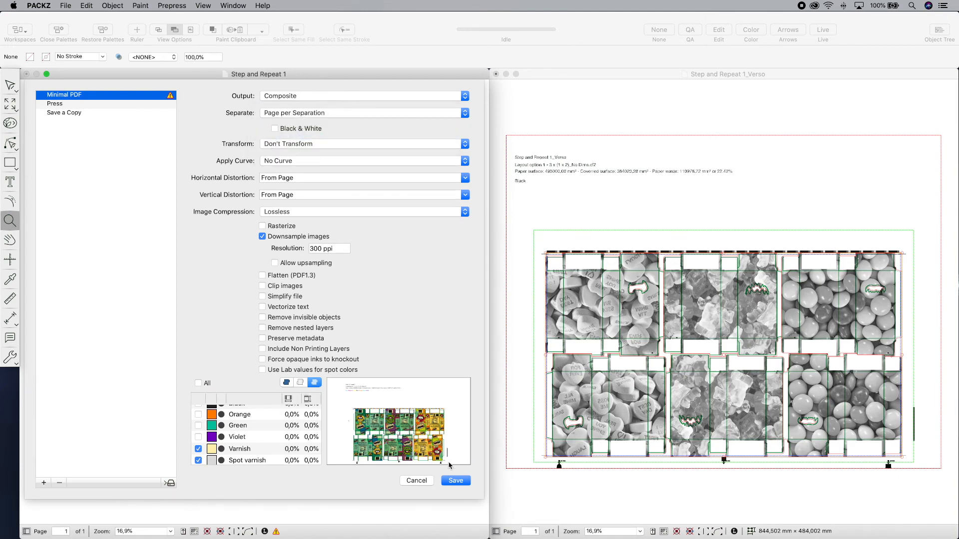
{"action": "left_click", "coordinate": [455, 480]}
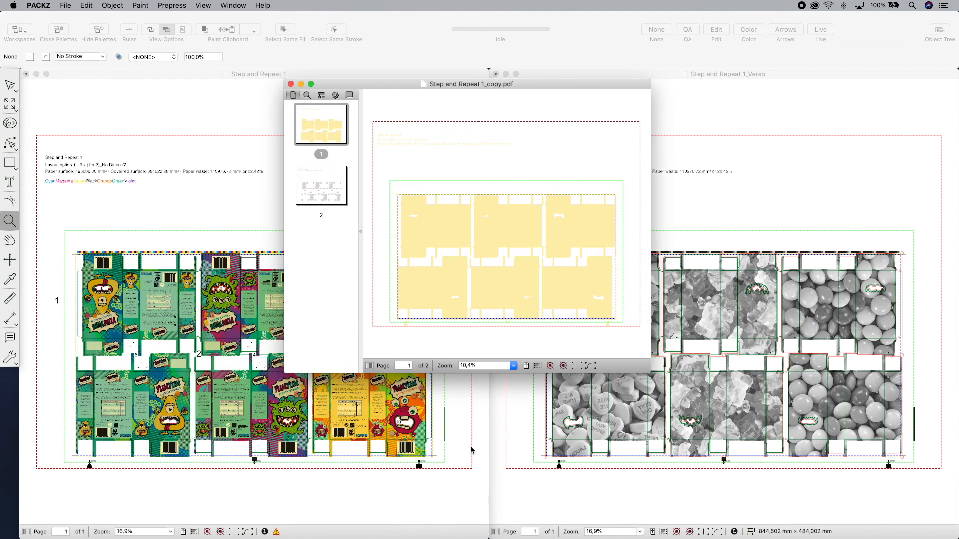
{"action": "left_click", "coordinate": [321, 186]}
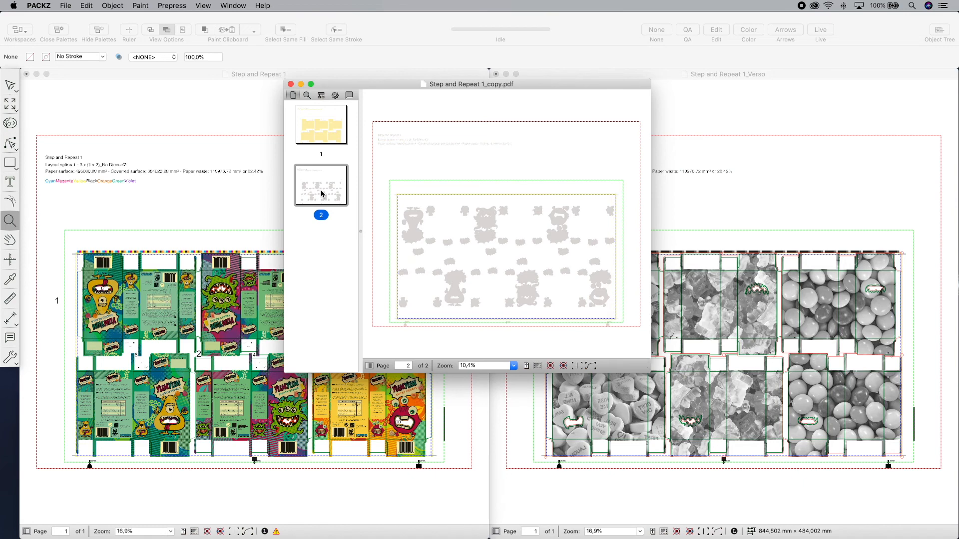